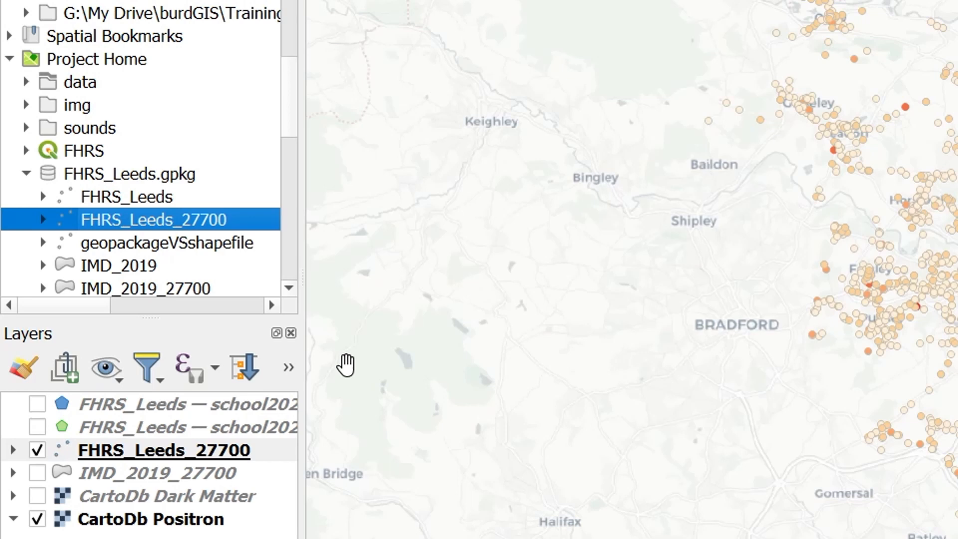
mouse_move(351, 371)
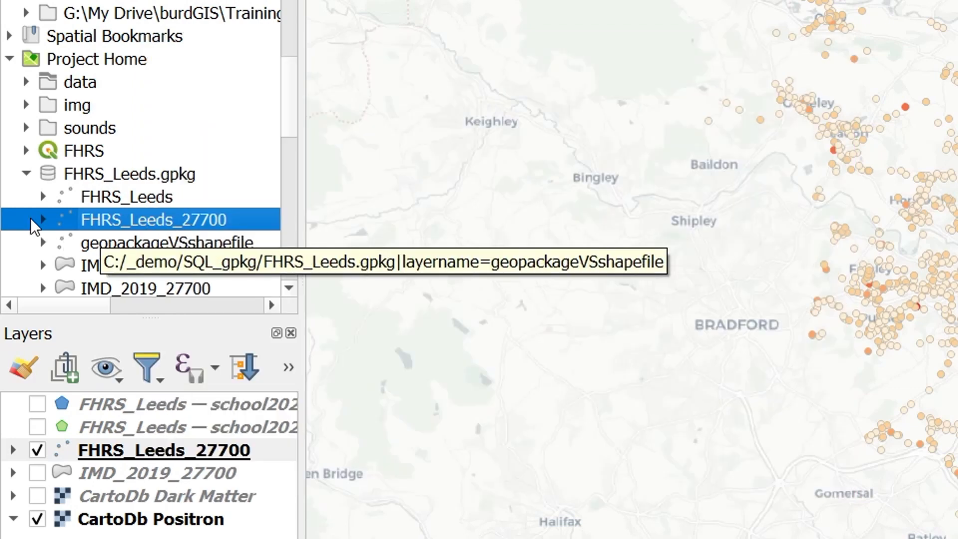
Expand FHRS_Leeds_27700 and its Fields node to review fields like fid, ExtractDate and FHRSID.
left_click(43, 219)
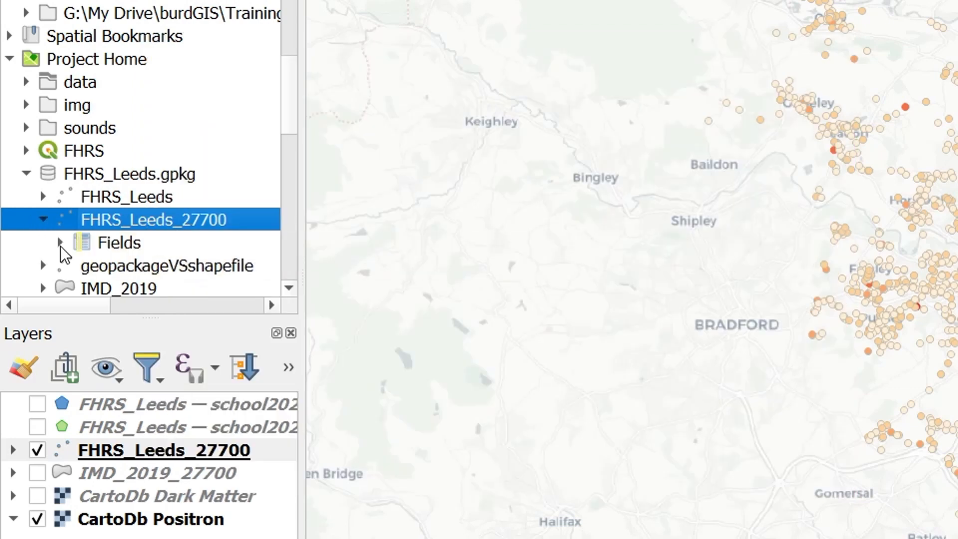
left_click(59, 242)
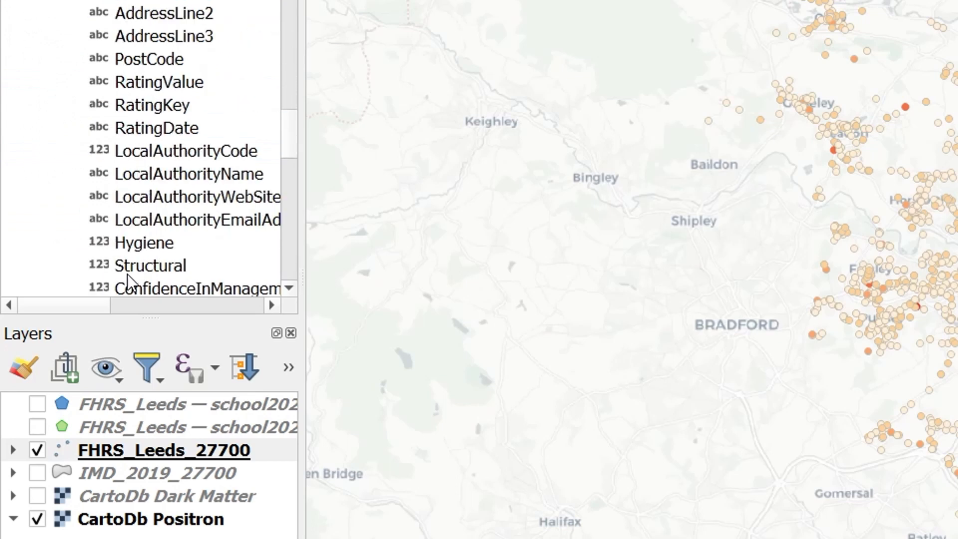
scroll("down", 3)
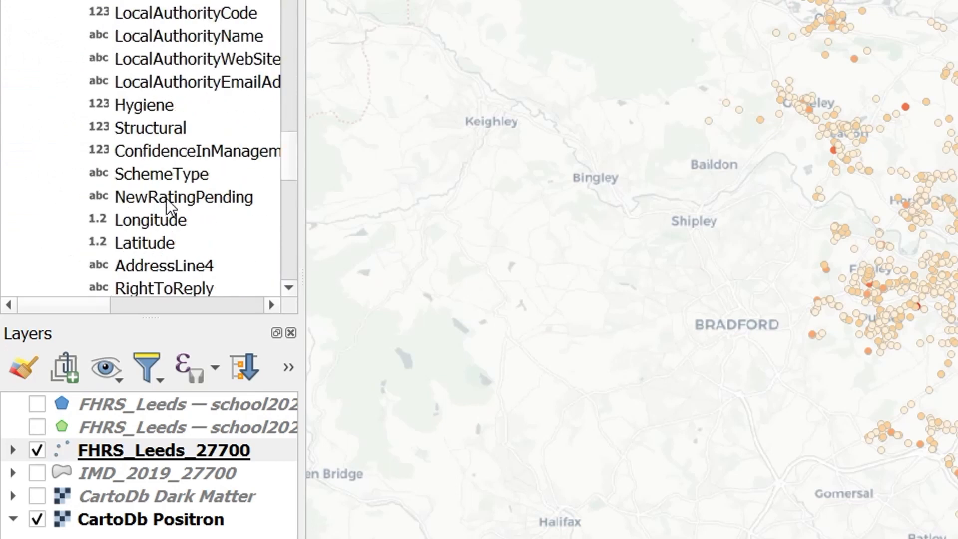
scroll("up", 3)
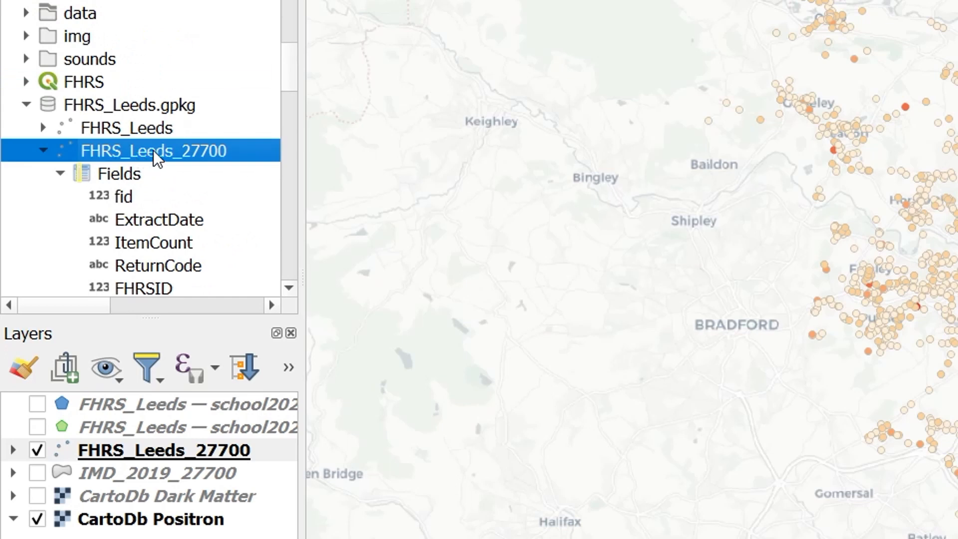
Run SELECT * FROM "FHRS_Leeds_27700" LIMIT 10 via Execute SQL and review the 10 returned rows.
right_click(153, 151)
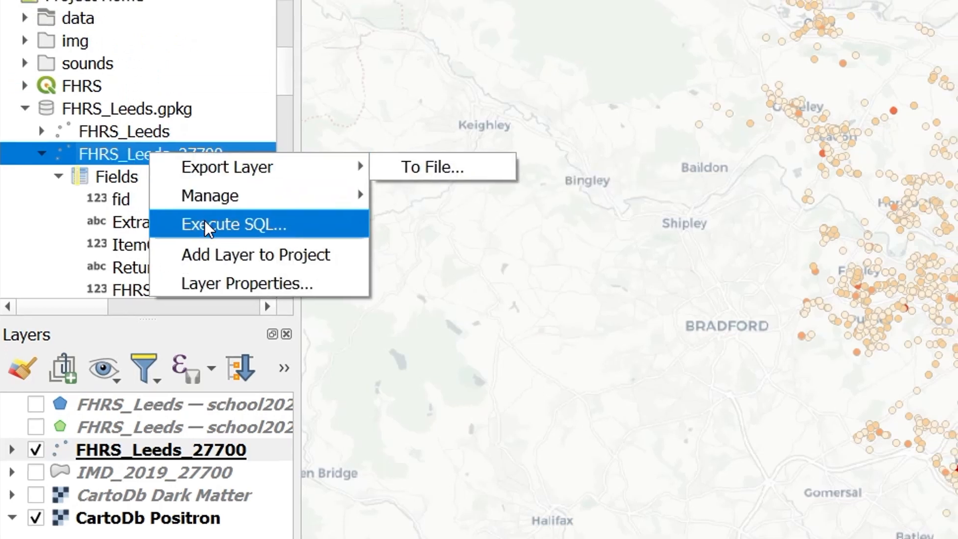
left_click(233, 223)
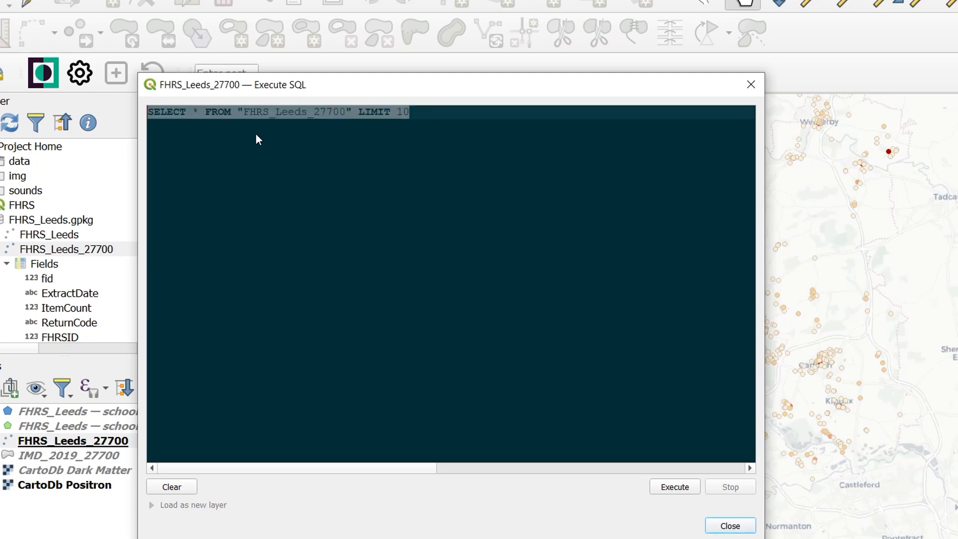
left_click(195, 112)
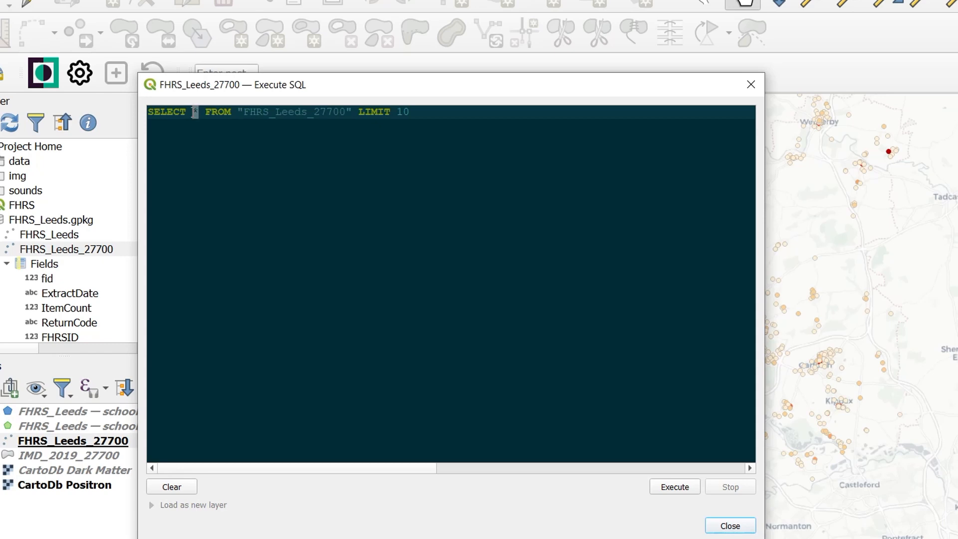
type("*")
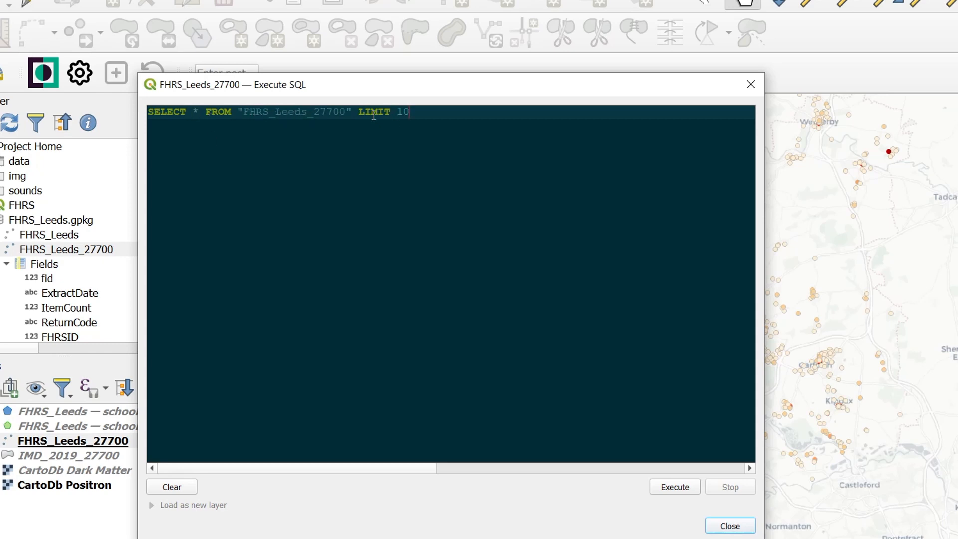
mouse_move(384, 200)
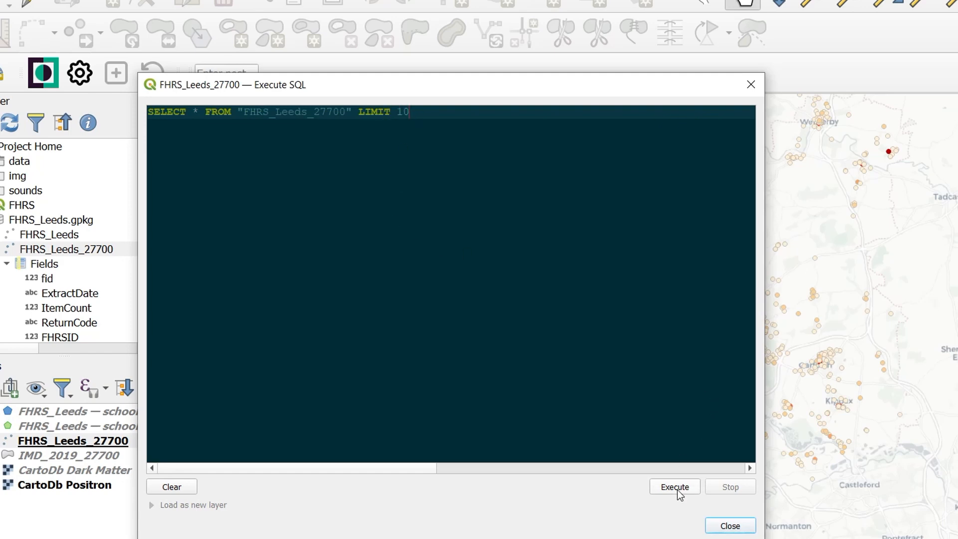
left_click(673, 486)
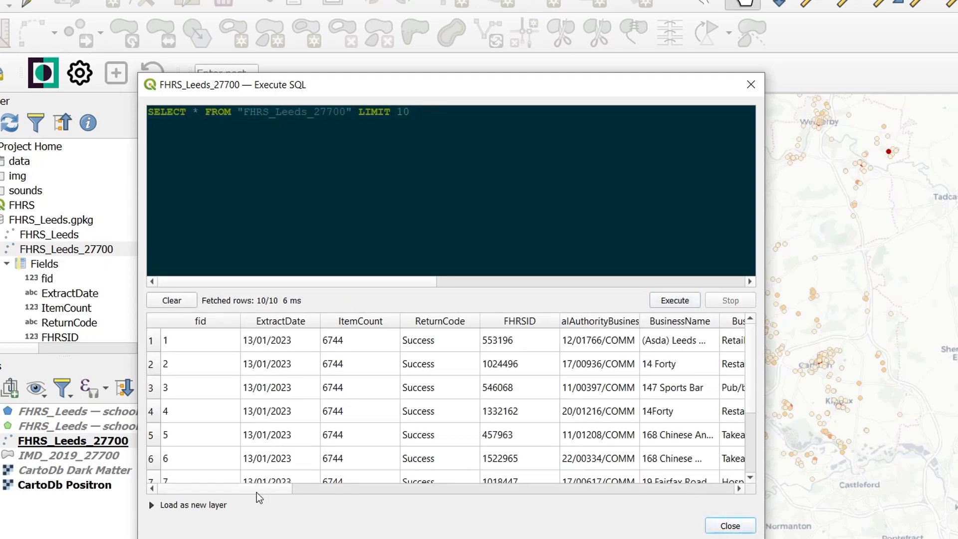
scroll("right", 3)
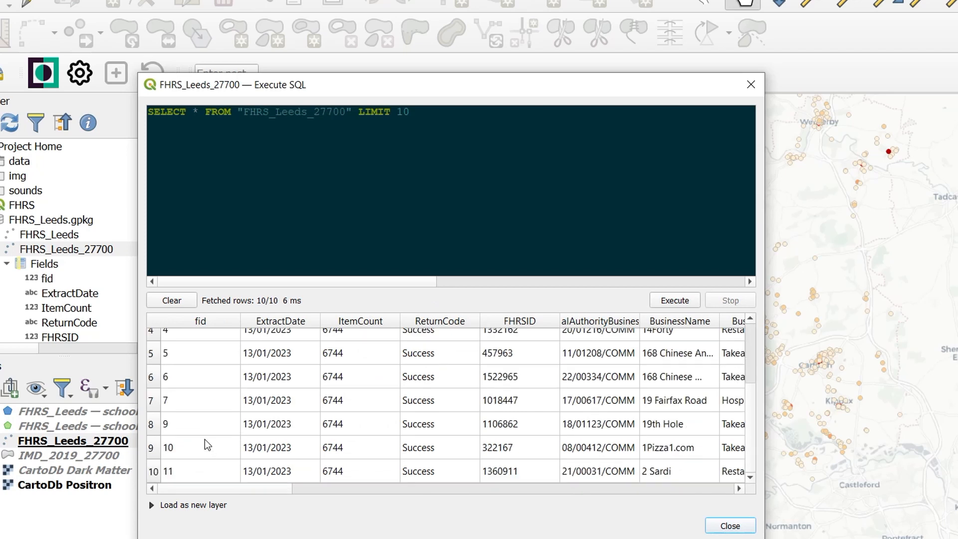
scroll("up", 3)
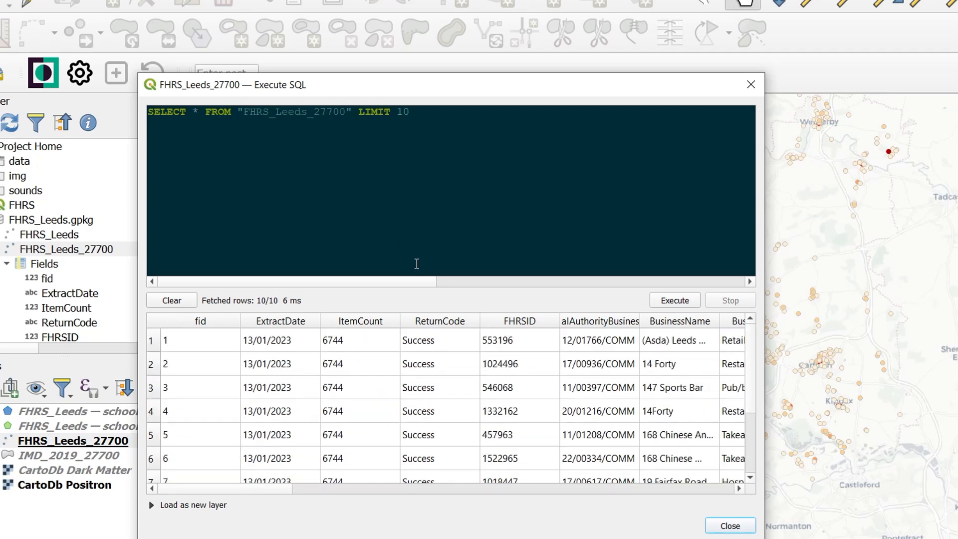
mouse_move(373, 324)
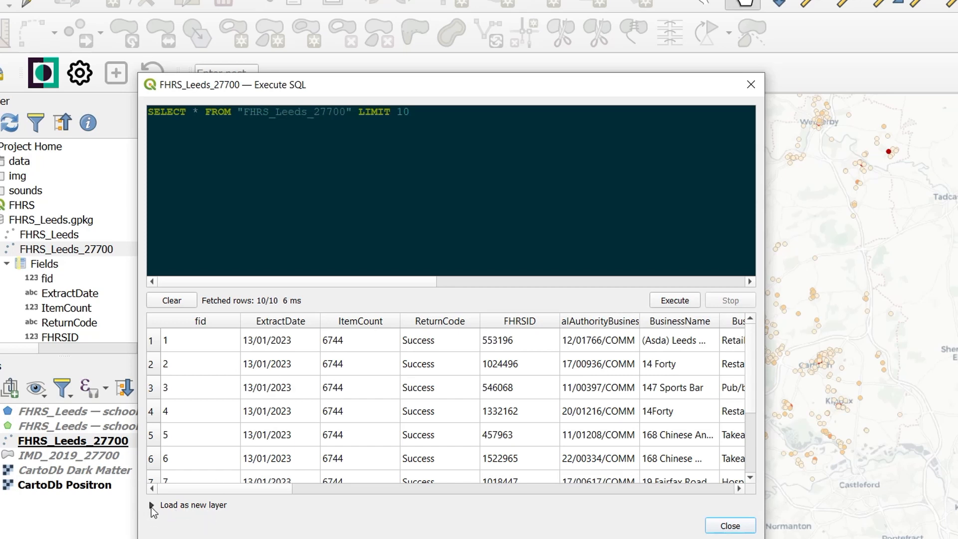
Load the query result as a new map layer named FHRS_first10.
left_click(151, 505)
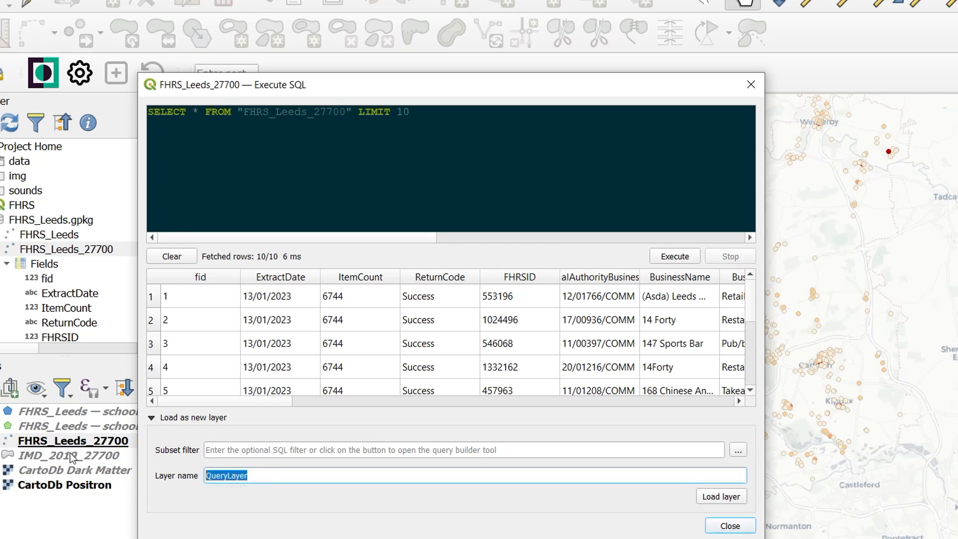
mouse_move(394, 491)
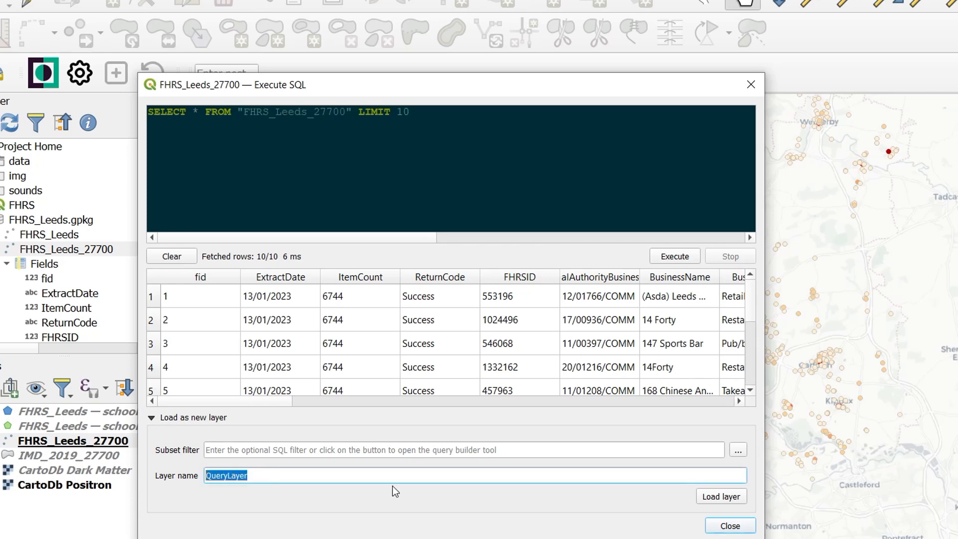
type("FHRS_")
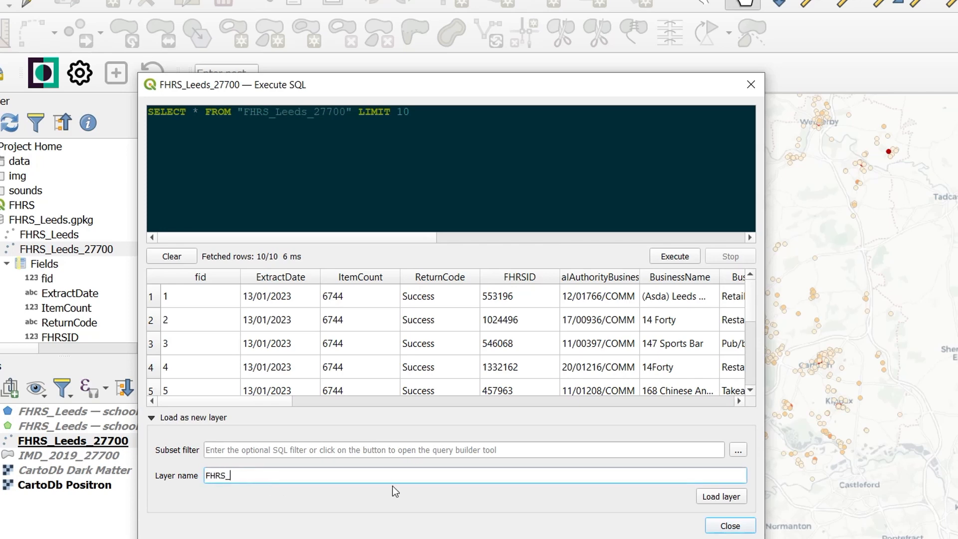
type("first10")
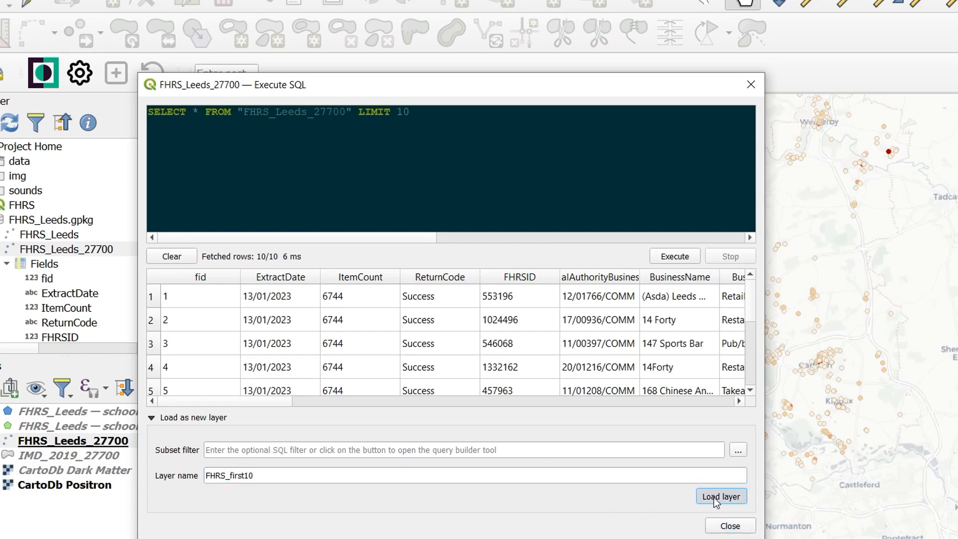
left_click(720, 495)
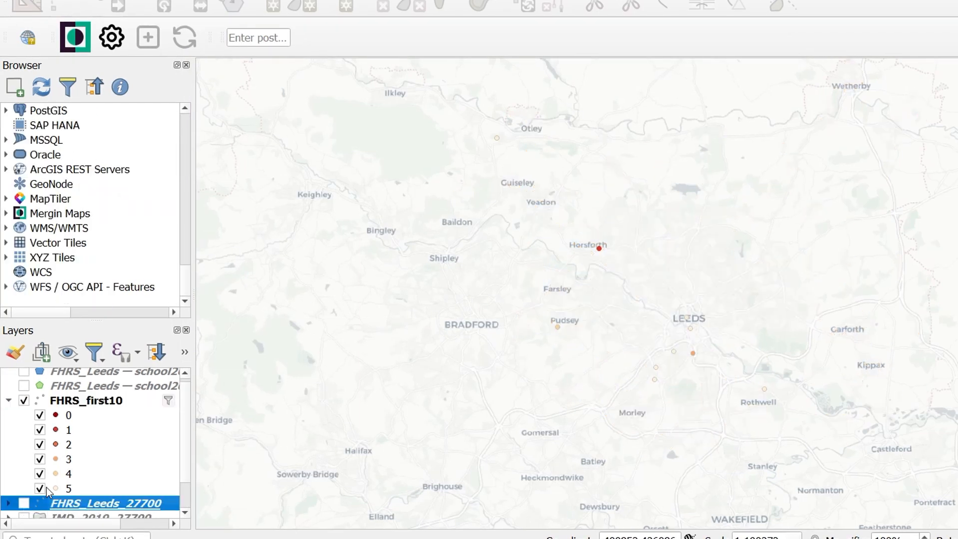
mouse_move(118, 450)
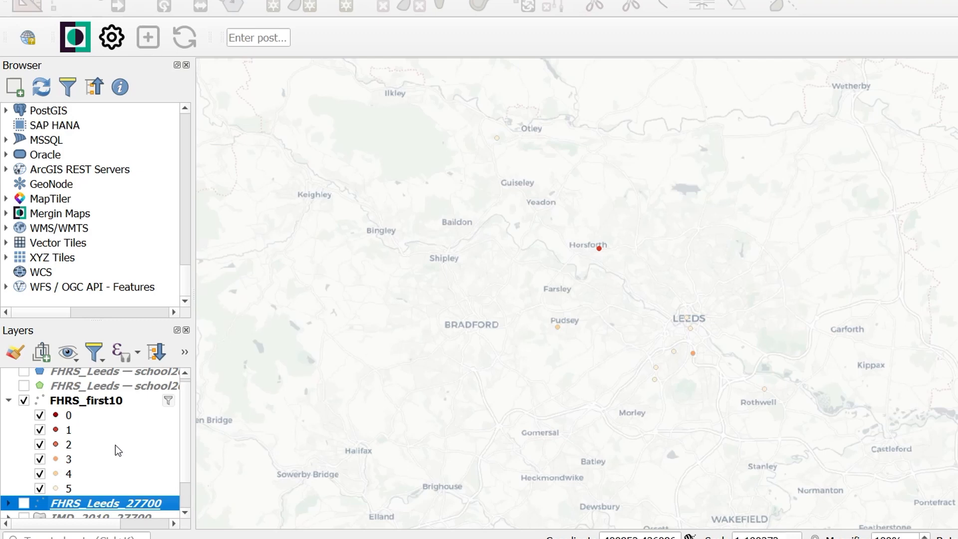
Remove the LIMIT 10 clause from FHRS_first10's filter so all food hygiene points show.
left_click(85, 400)
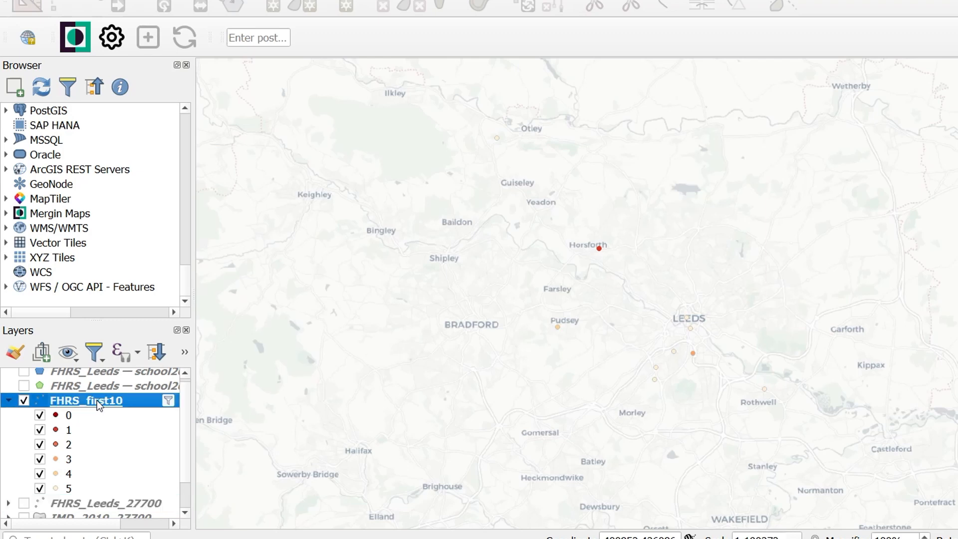
mouse_move(175, 417)
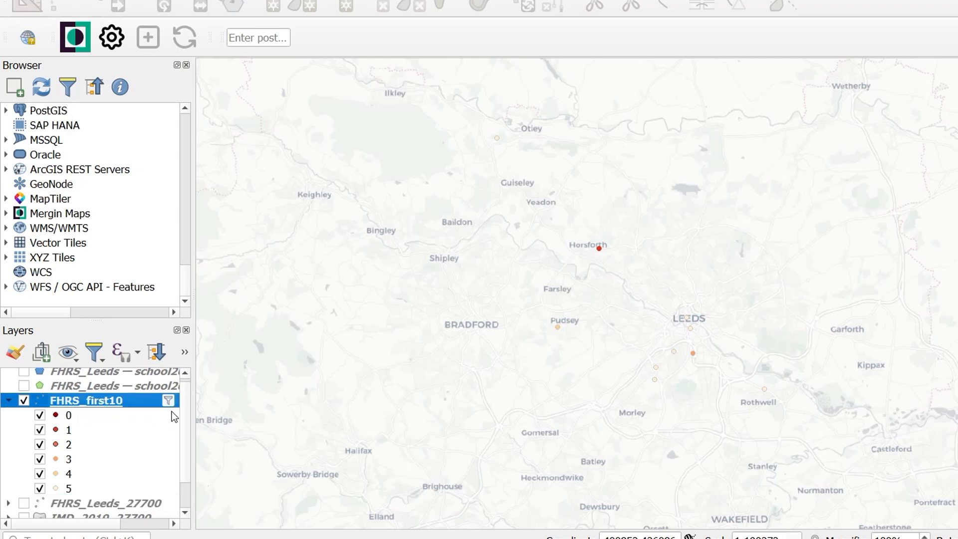
mouse_move(169, 400)
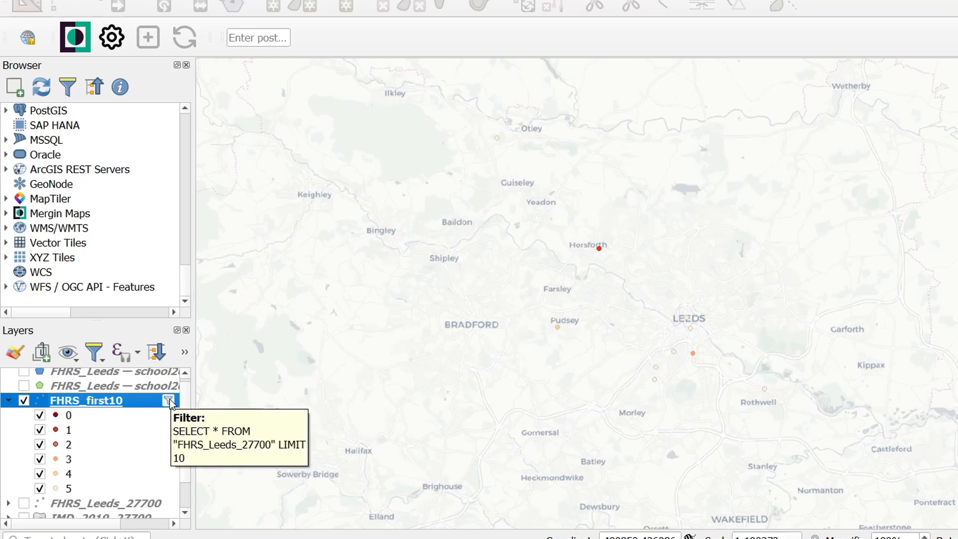
left_click(169, 402)
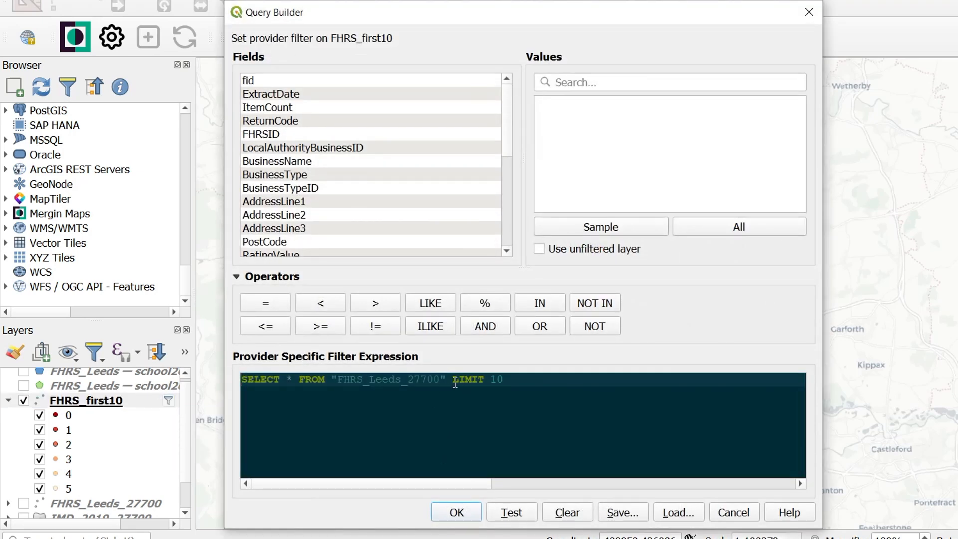
mouse_move(449, 379)
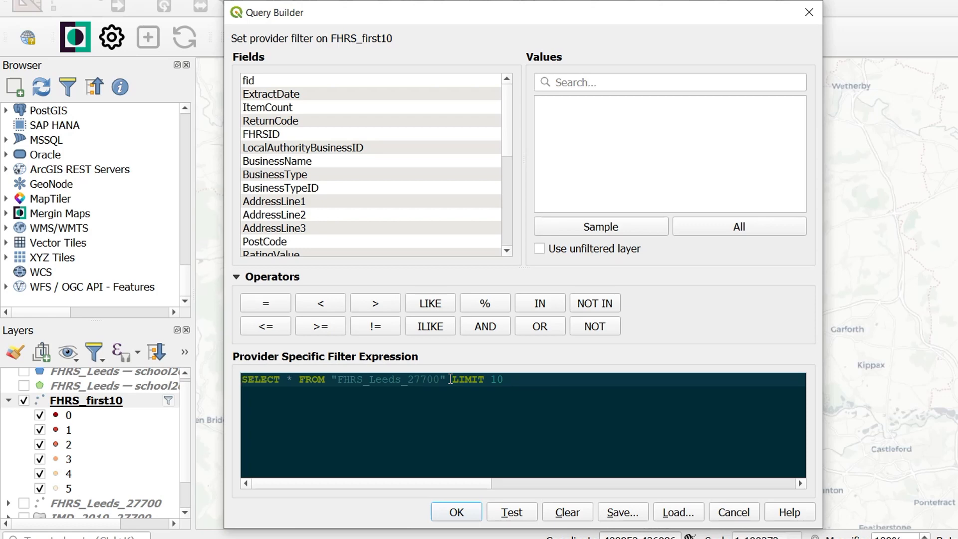
double_click(467, 379)
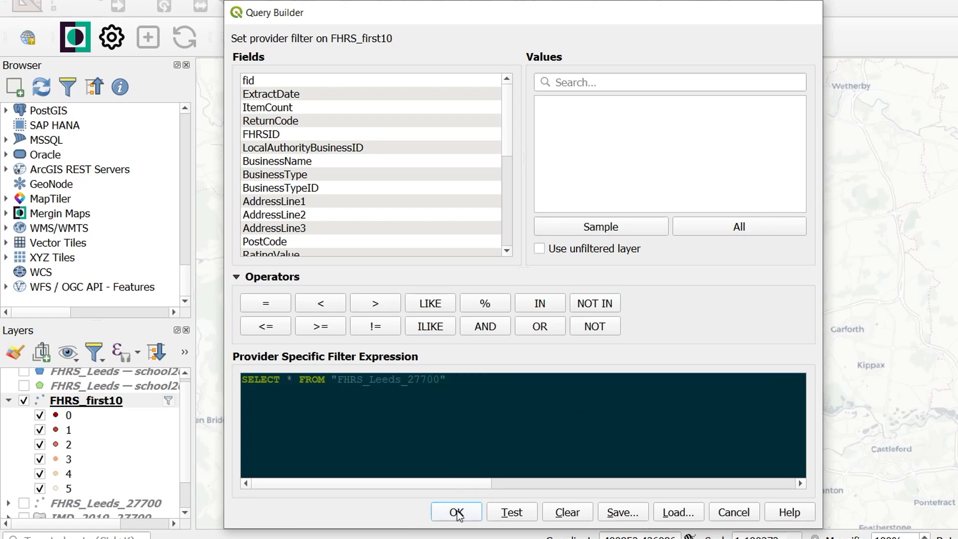
left_click(455, 512)
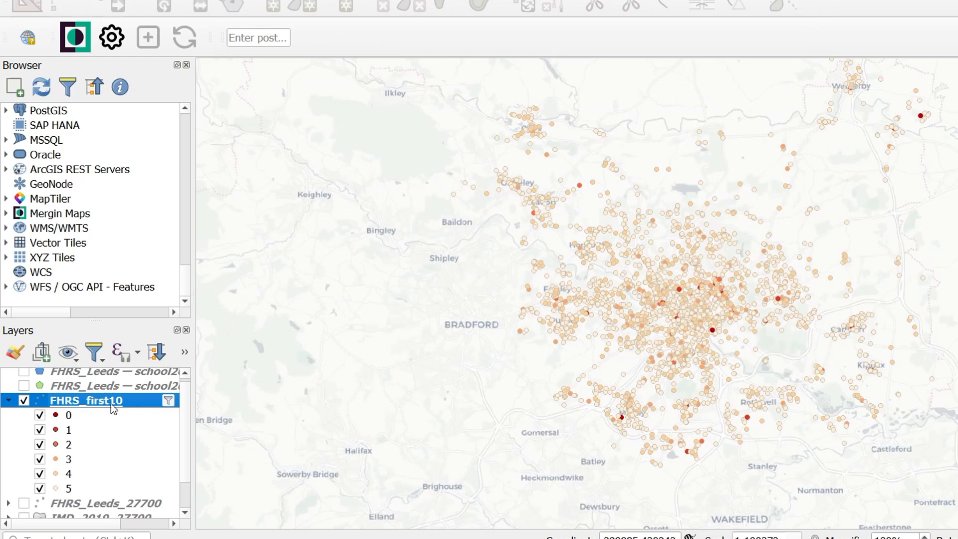
Review FHRS_first10's attribute table columns, confirming 5645 features.
right_click(86, 400)
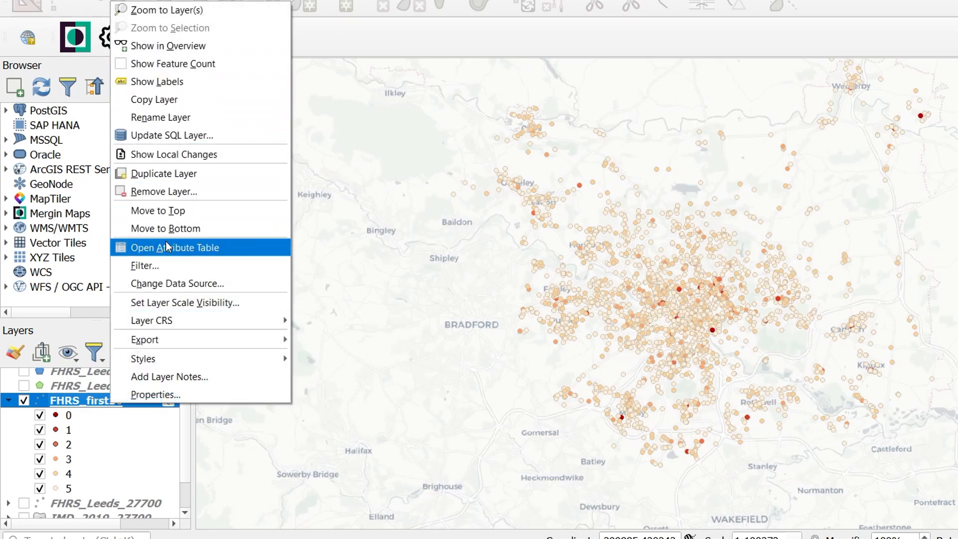
left_click(174, 247)
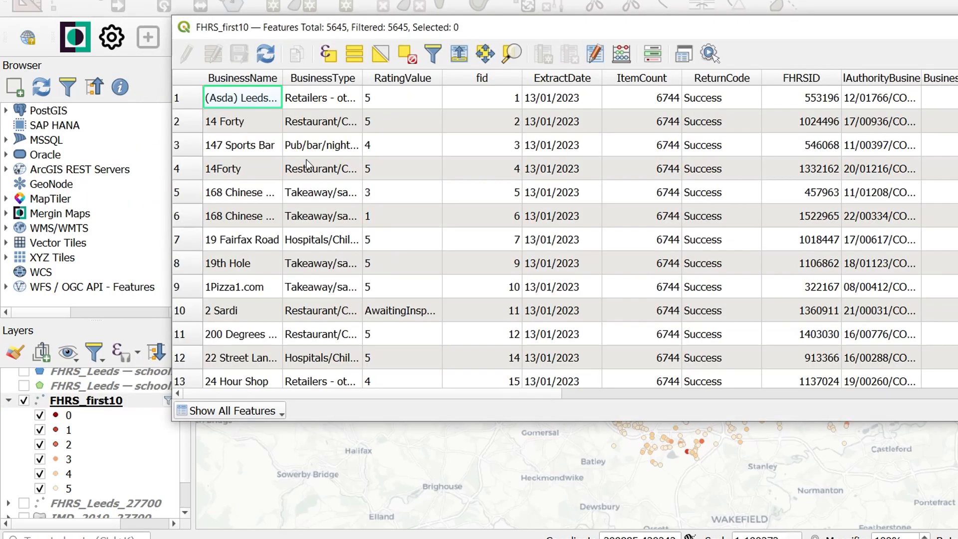
scroll("right", 3)
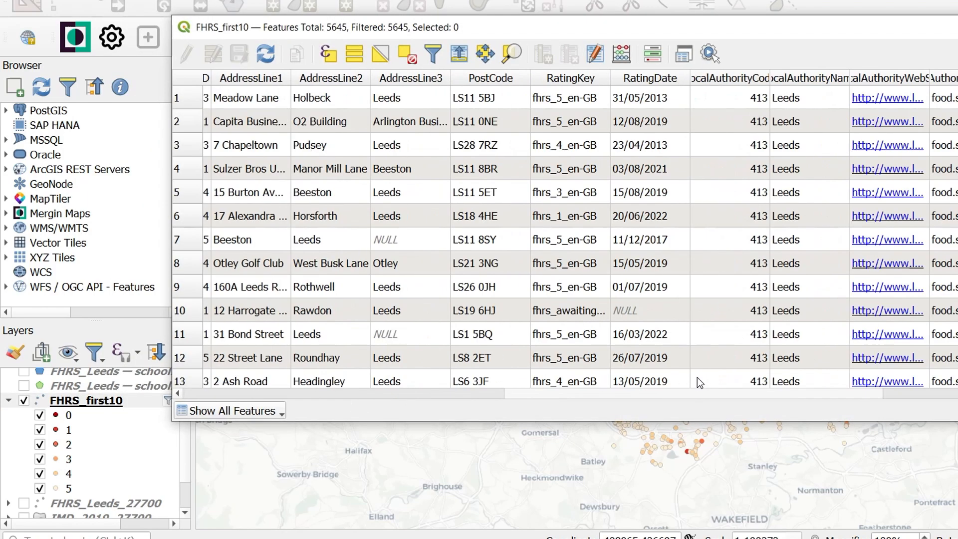
scroll("left", 3)
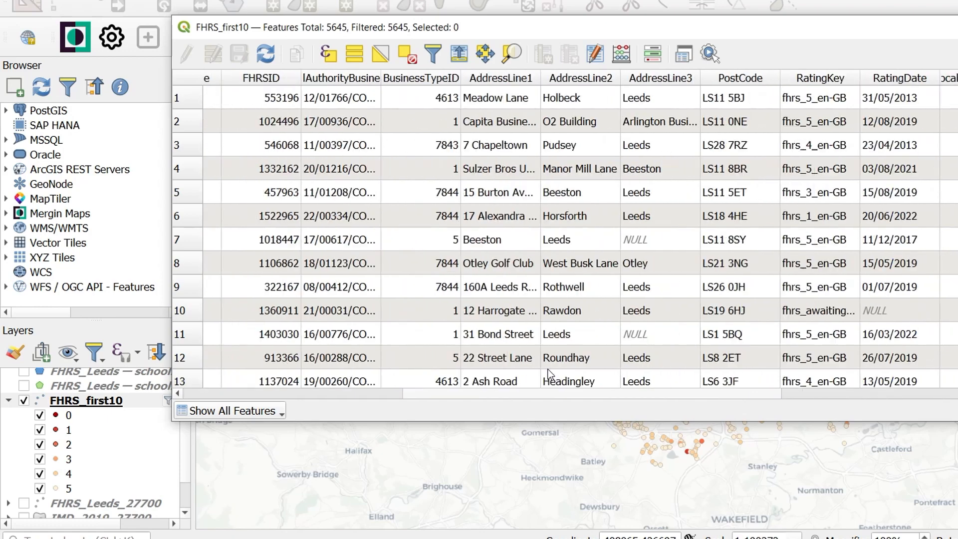
scroll("left", 3)
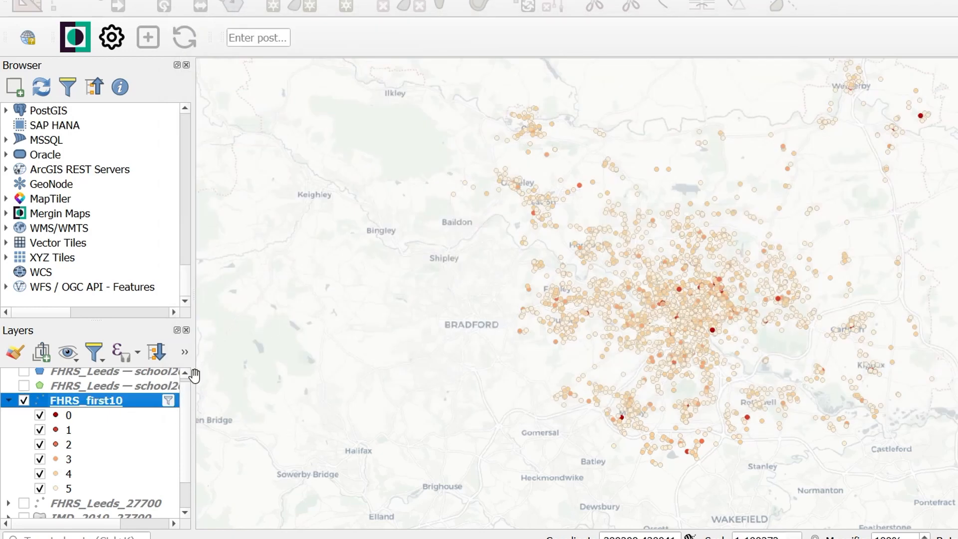
Change FHRS_first10's query to select only BusinessName, BusinessType and RatingValue.
left_click(169, 401)
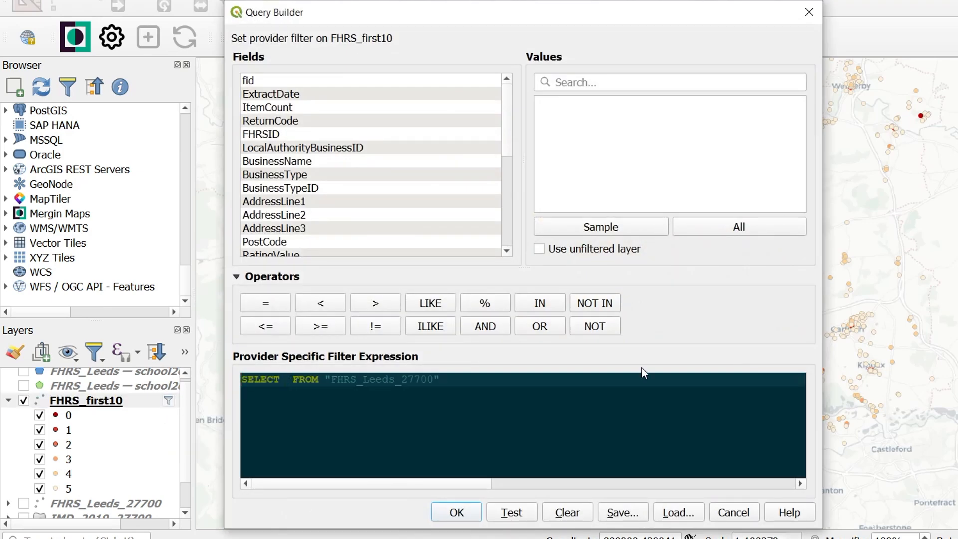
type("Busin")
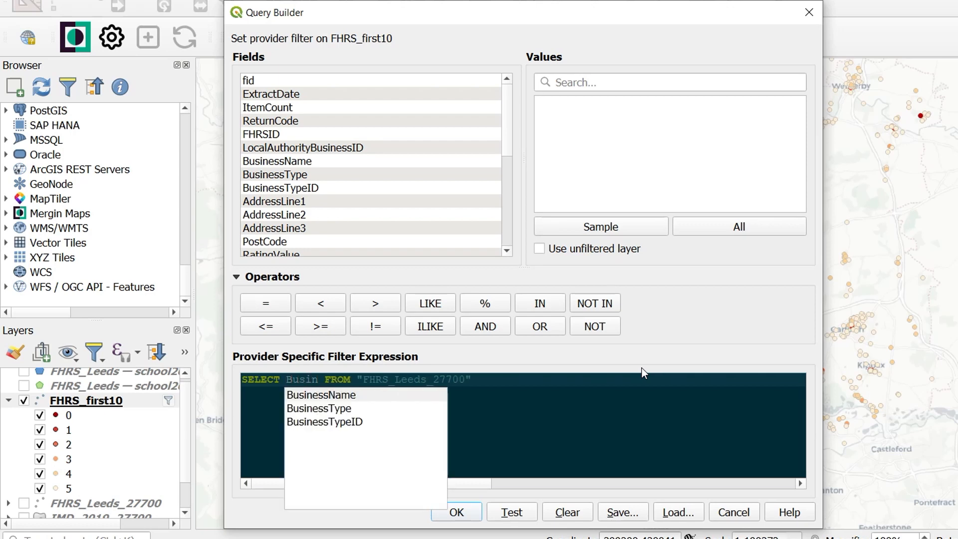
left_click(320, 395)
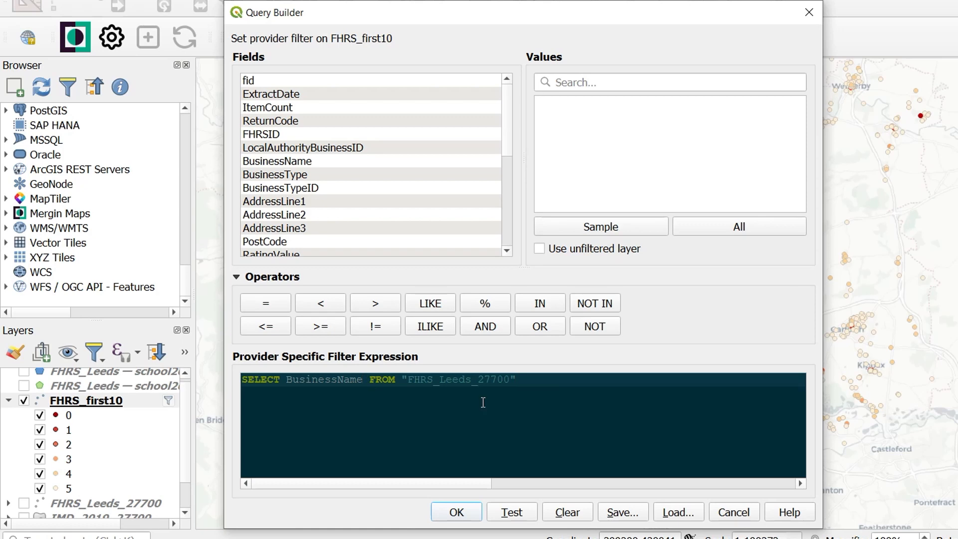
type(", Busin")
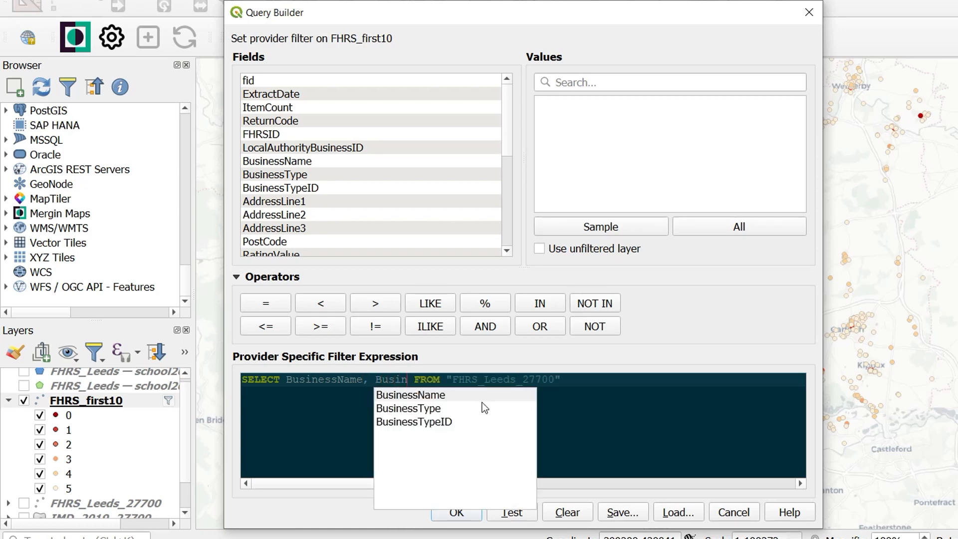
left_click(408, 408)
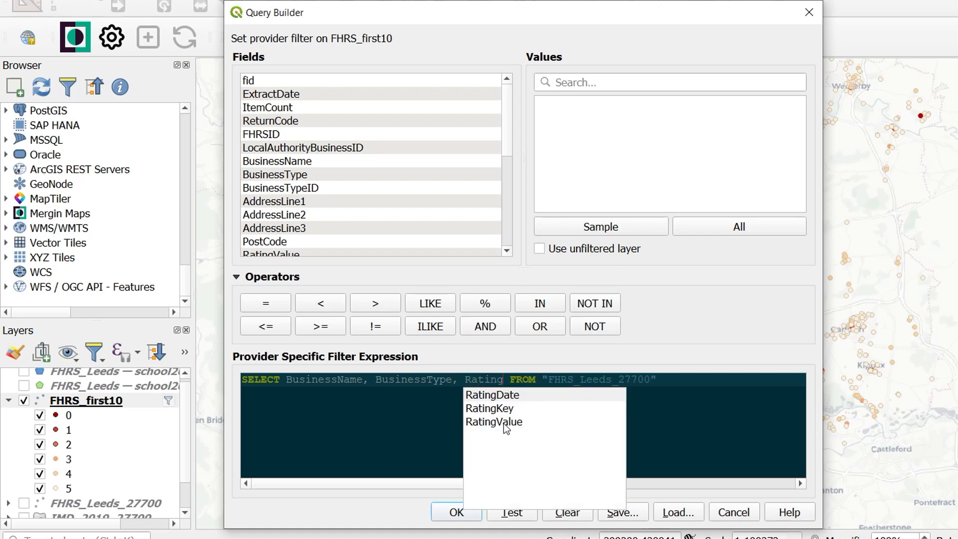
left_click(494, 420)
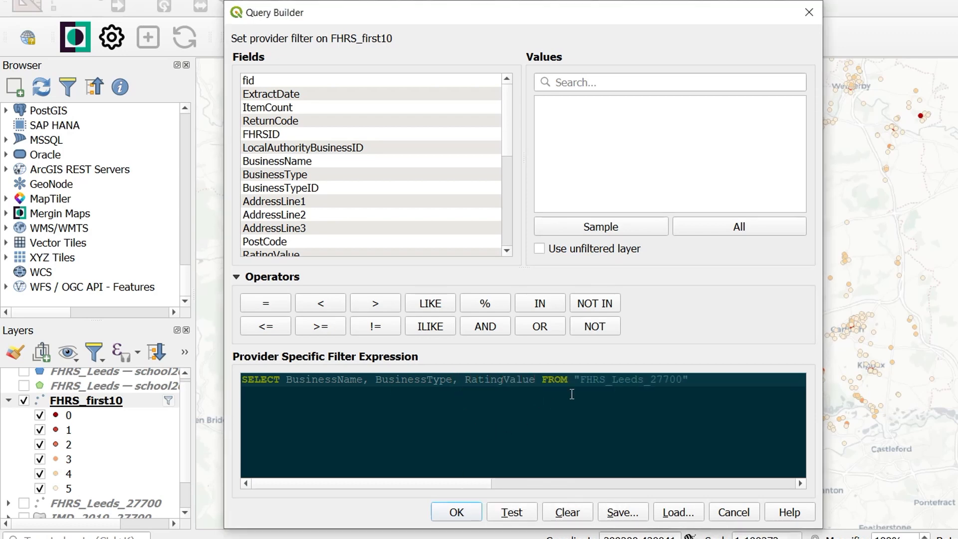
mouse_move(529, 394)
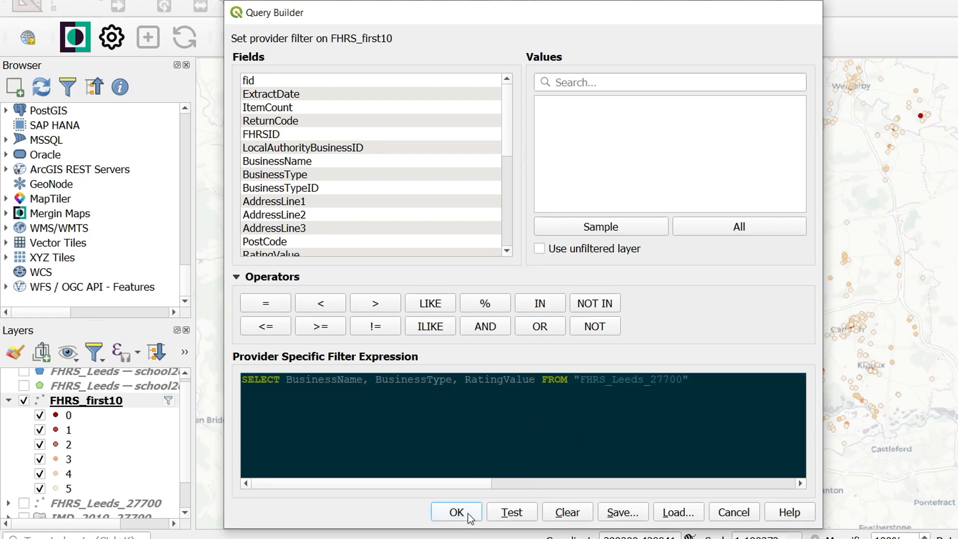
left_click(456, 512)
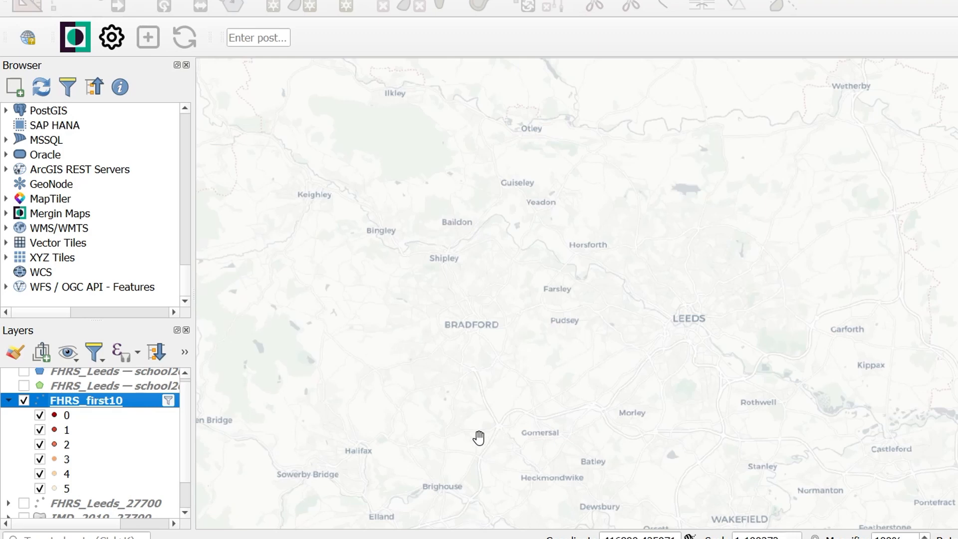
mouse_move(218, 429)
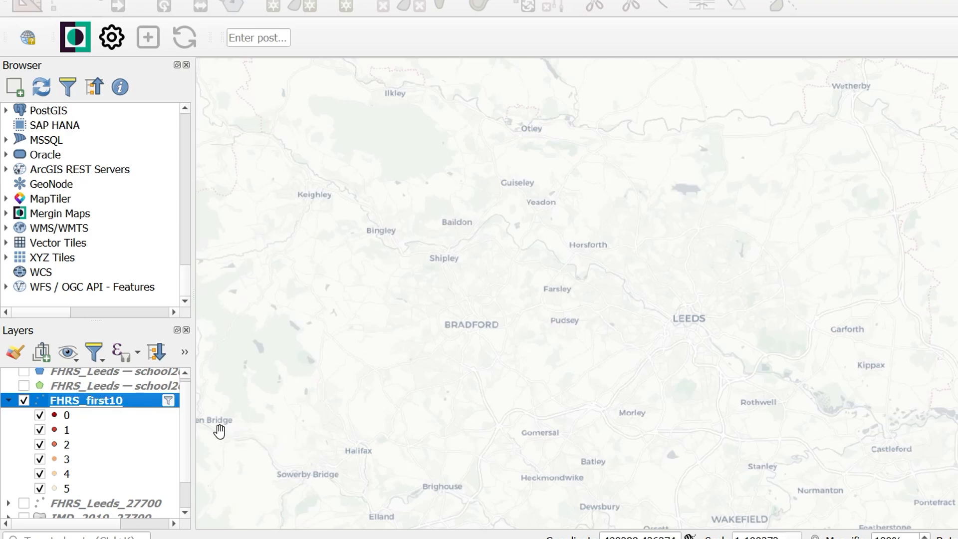
mouse_move(167, 400)
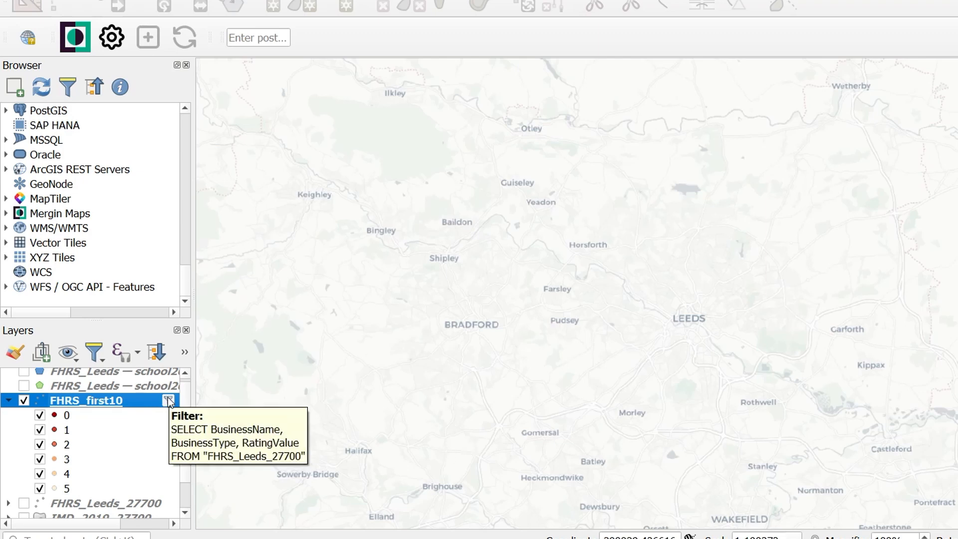
Add the geom column to FHRS_first10's SELECT list so its points reappear.
left_click(169, 400)
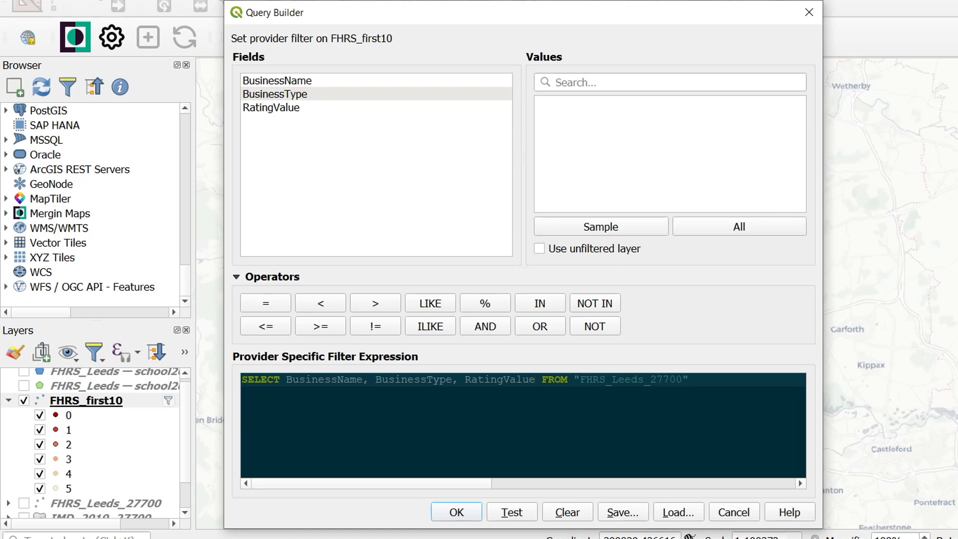
type(", geo")
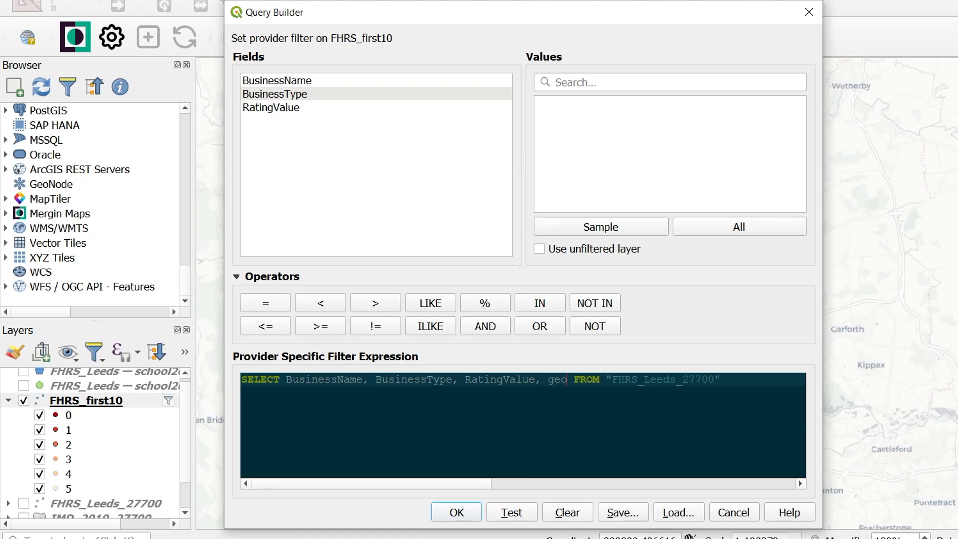
type("m")
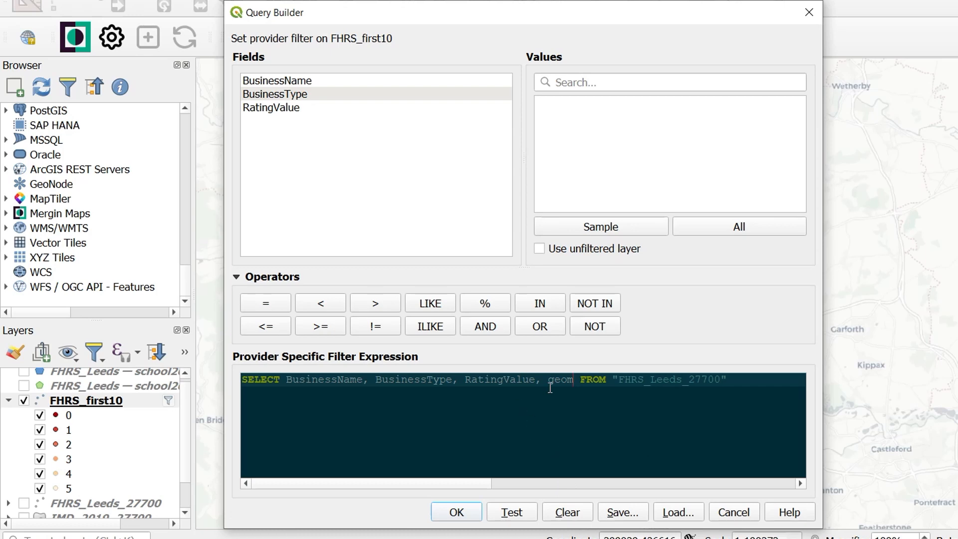
double_click(559, 379)
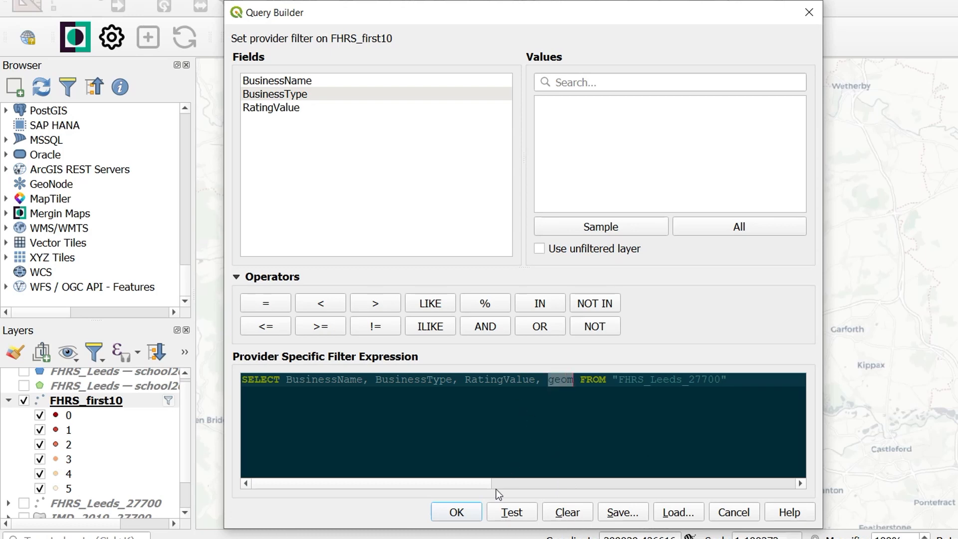
left_click(456, 512)
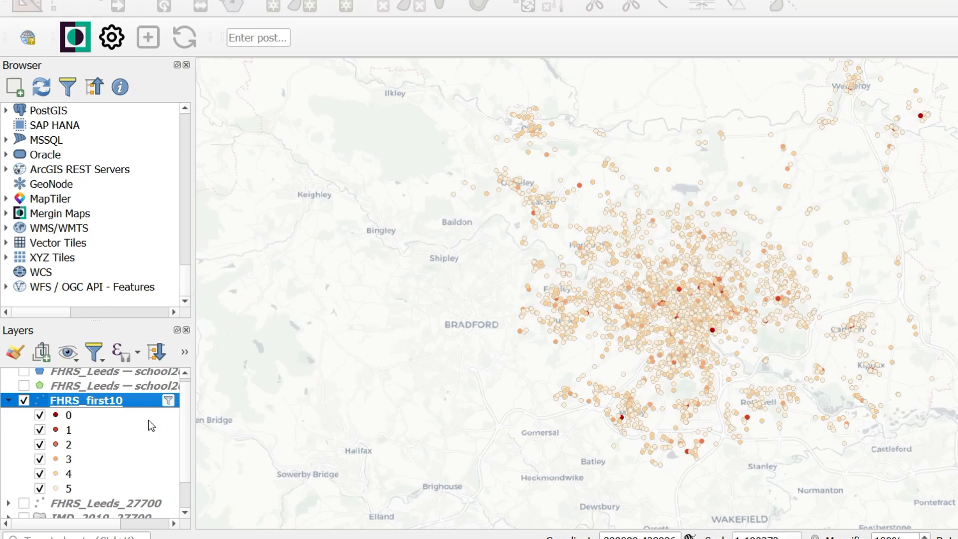
View FHRS_first10's attribute table to confirm its 5645 three-field features.
right_click(85, 400)
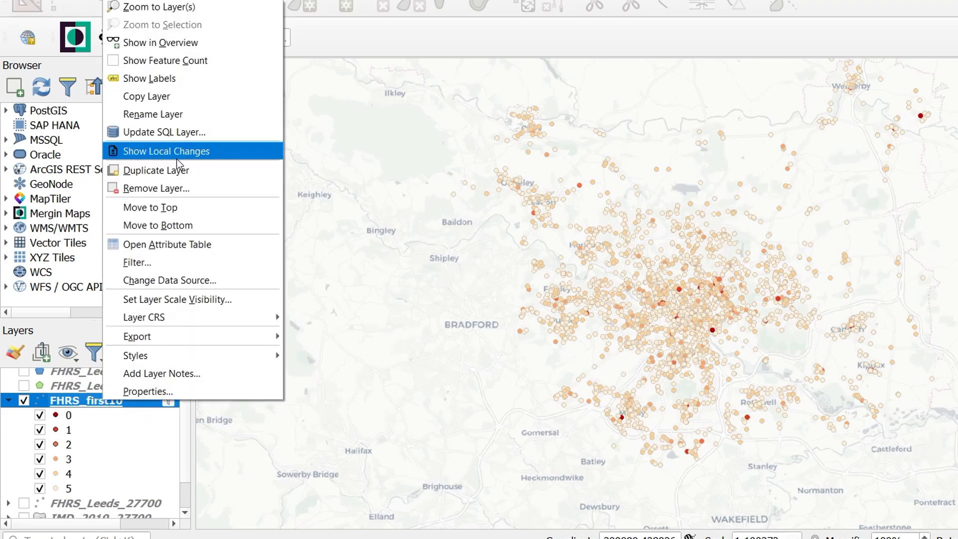
left_click(167, 243)
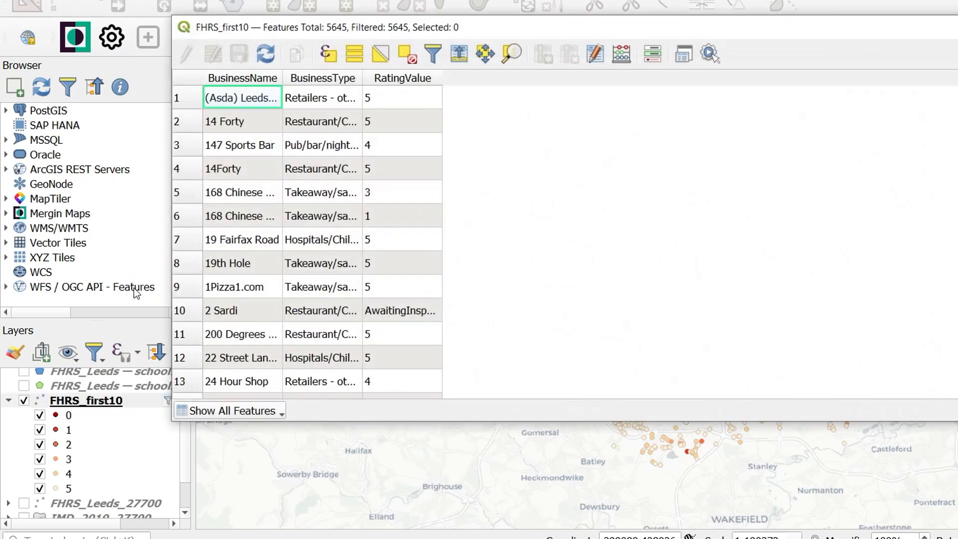
mouse_move(404, 84)
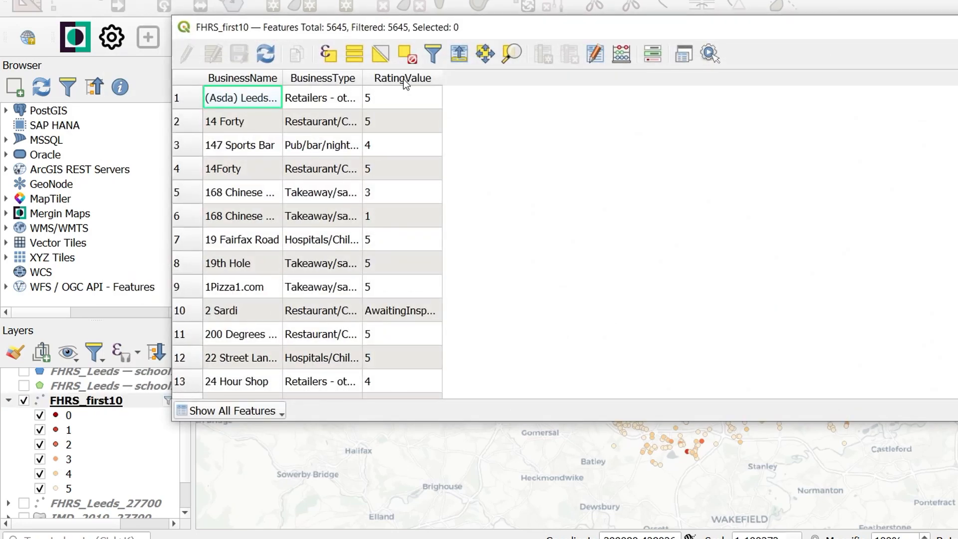
mouse_move(874, 161)
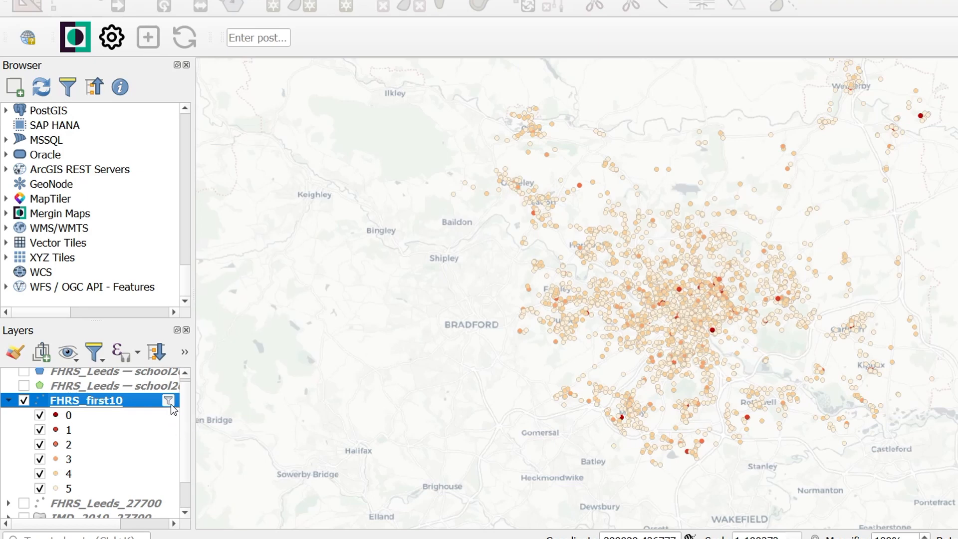
Add a WHERE RatingValue = '5' condition to FHRS_first10's query.
left_click(168, 400)
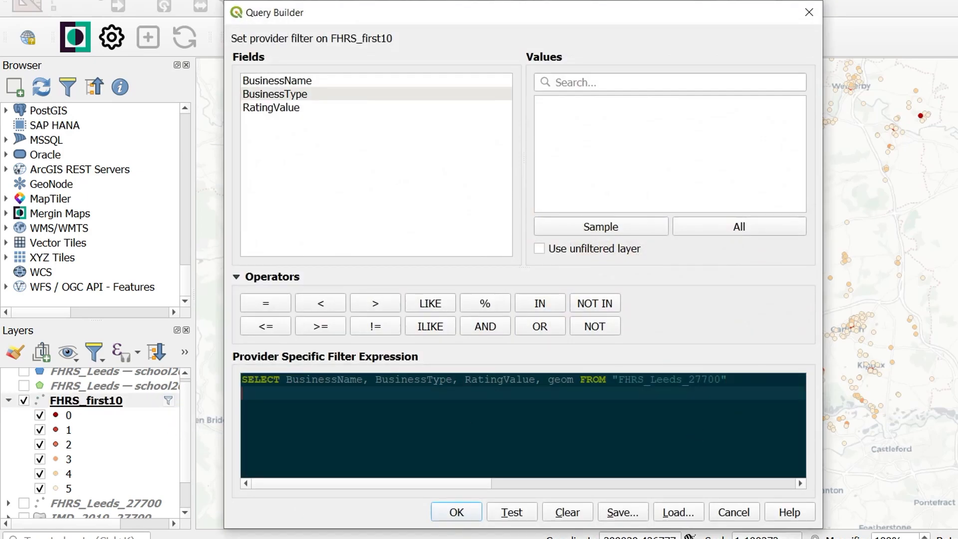
type("WHERE")
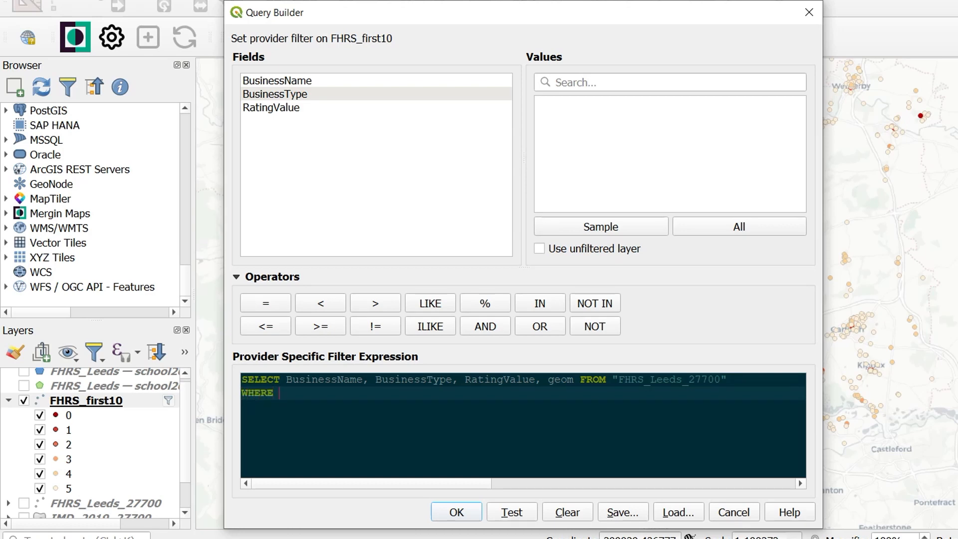
type("RatingValue")
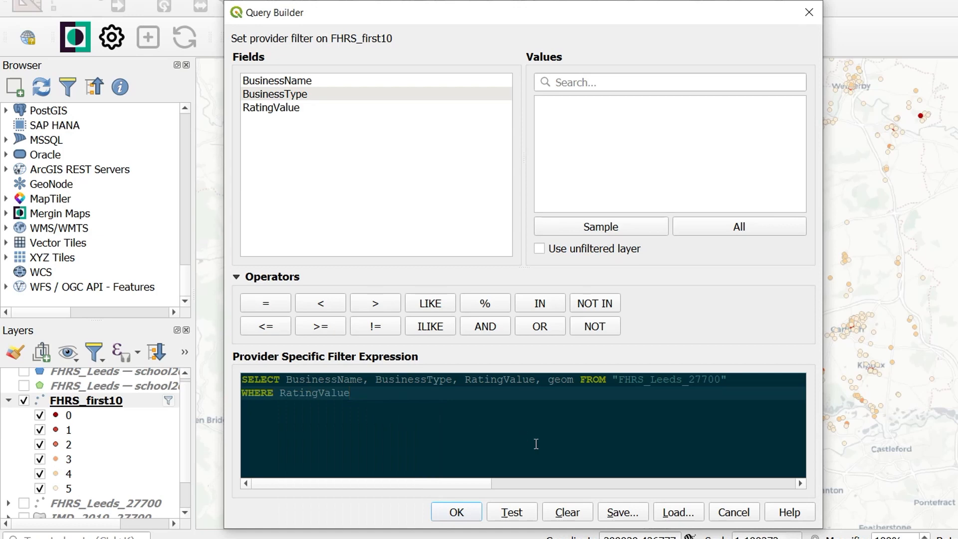
left_click(266, 303)
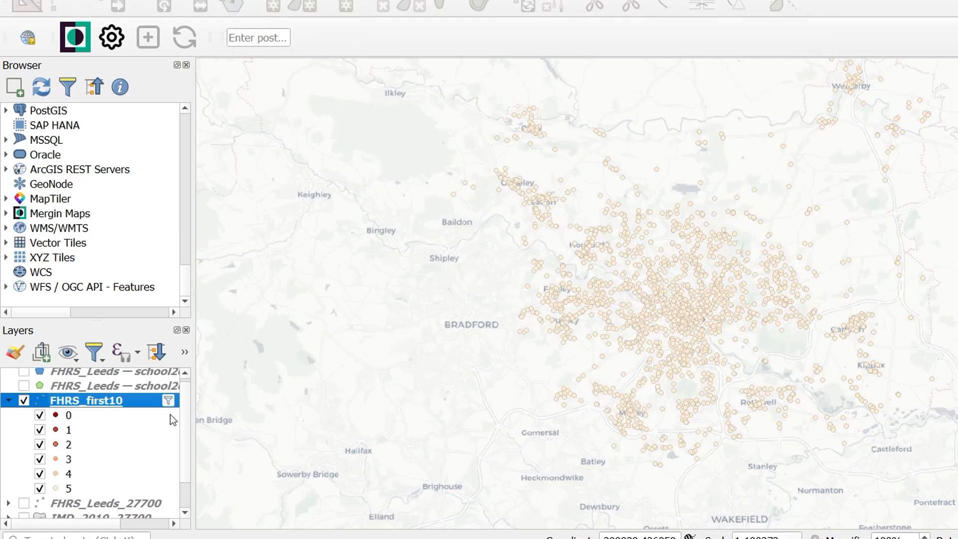
Change the condition to WHERE RatingValue <= '3' and apply it.
left_click(167, 401)
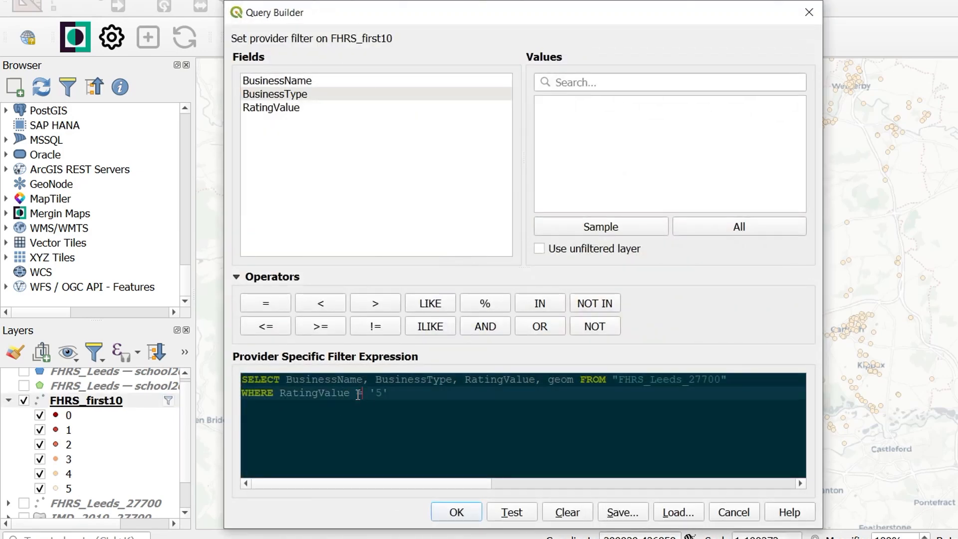
left_click(265, 325)
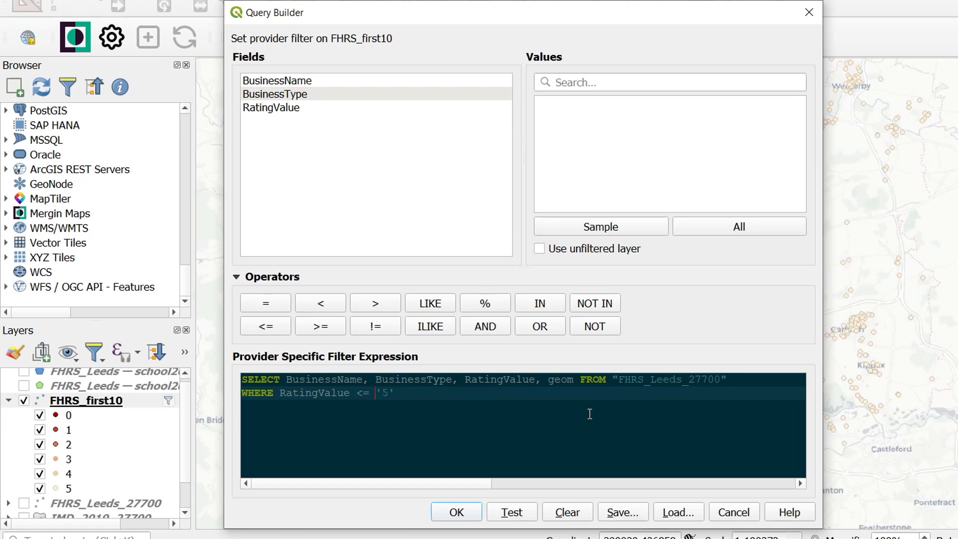
type("3")
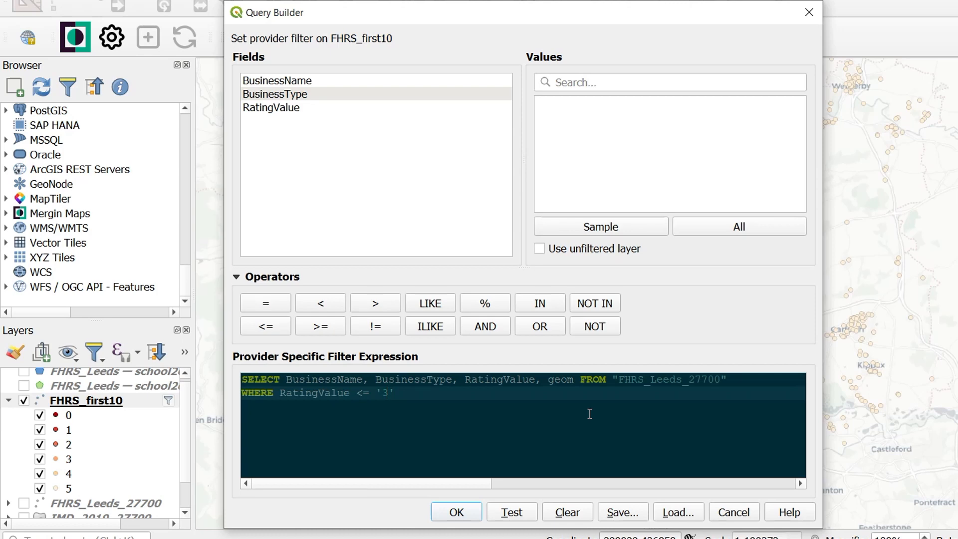
mouse_move(489, 513)
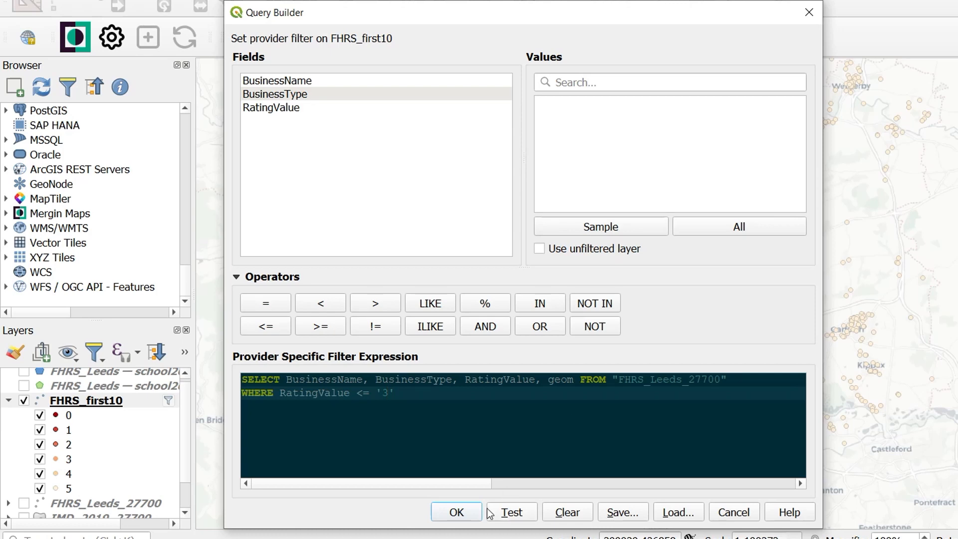
left_click(455, 511)
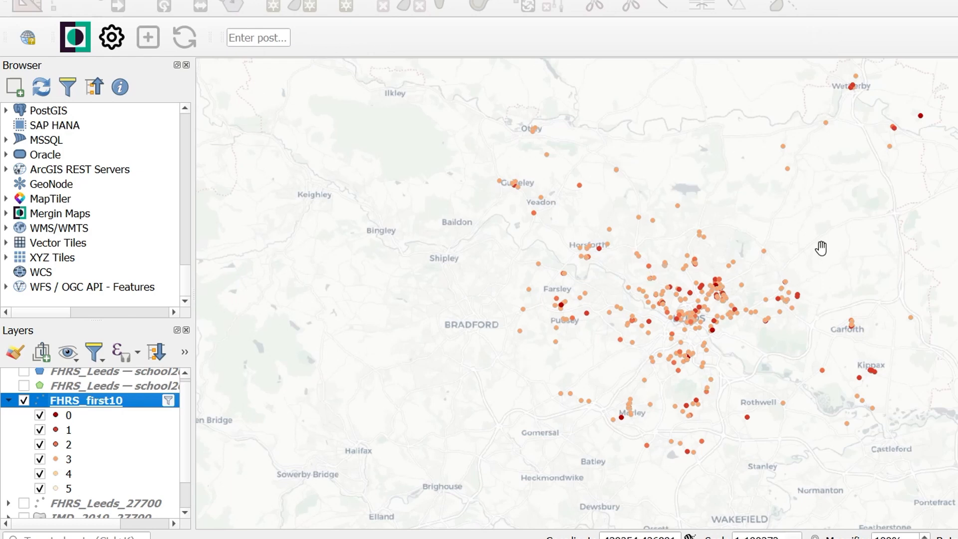
mouse_move(702, 293)
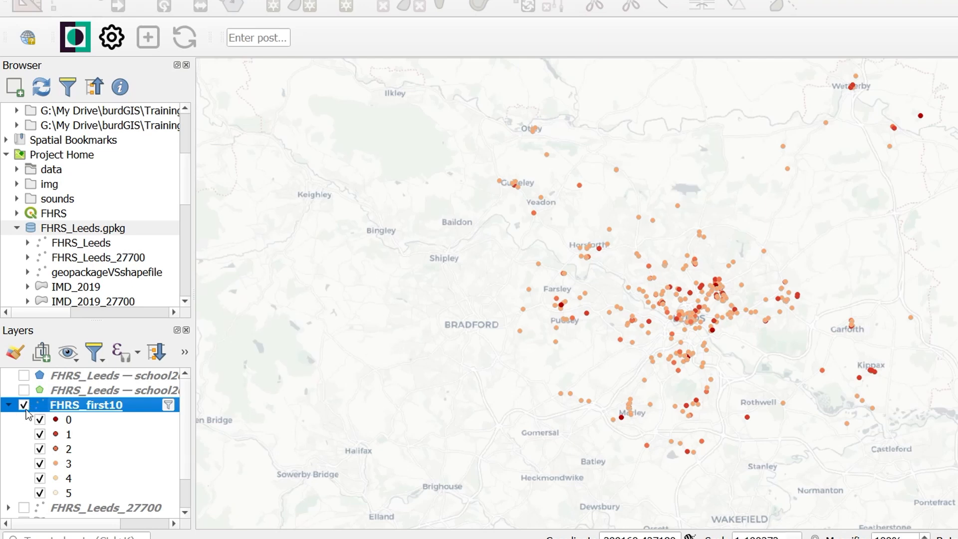
Remove FHRS_first10 and make the school2022Secondary layer visible across Leeds.
right_click(85, 404)
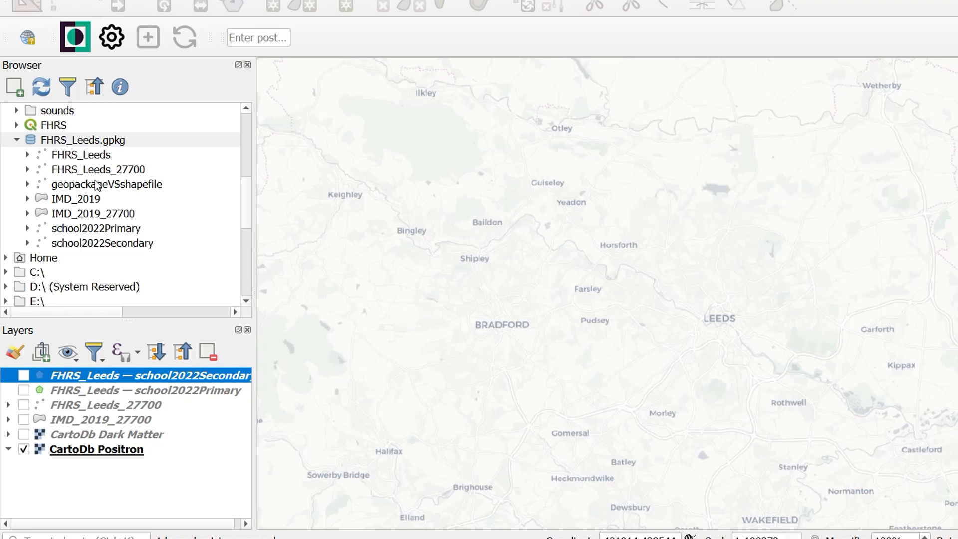
left_click(83, 139)
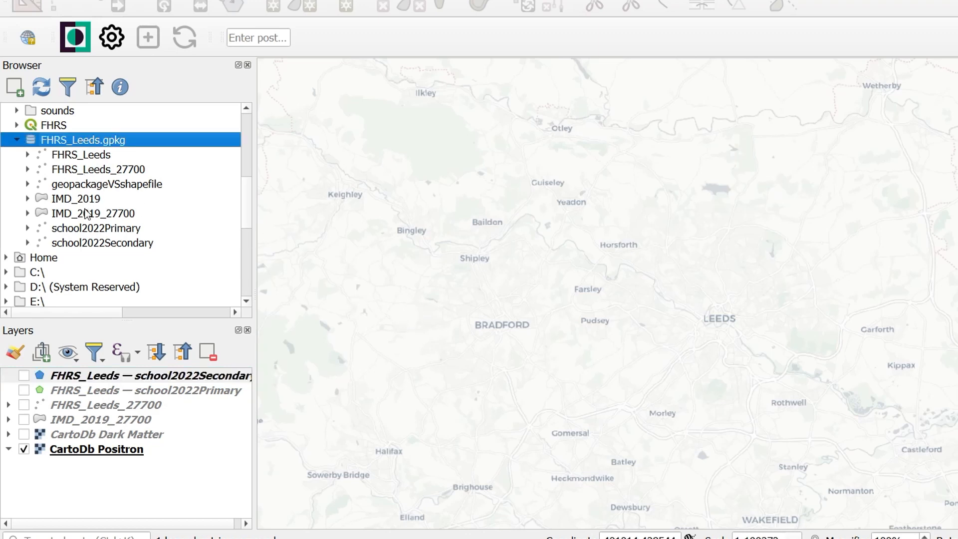
mouse_move(99, 233)
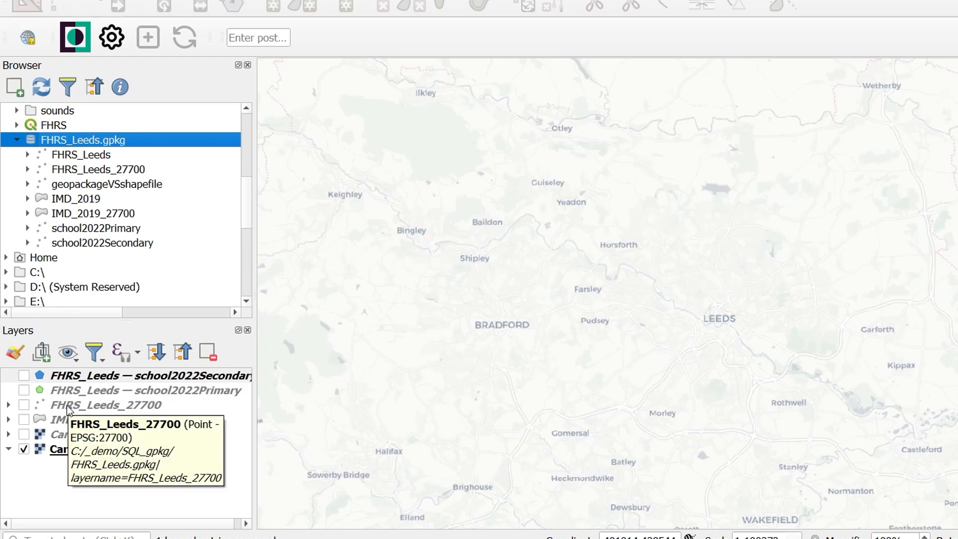
left_click(23, 375)
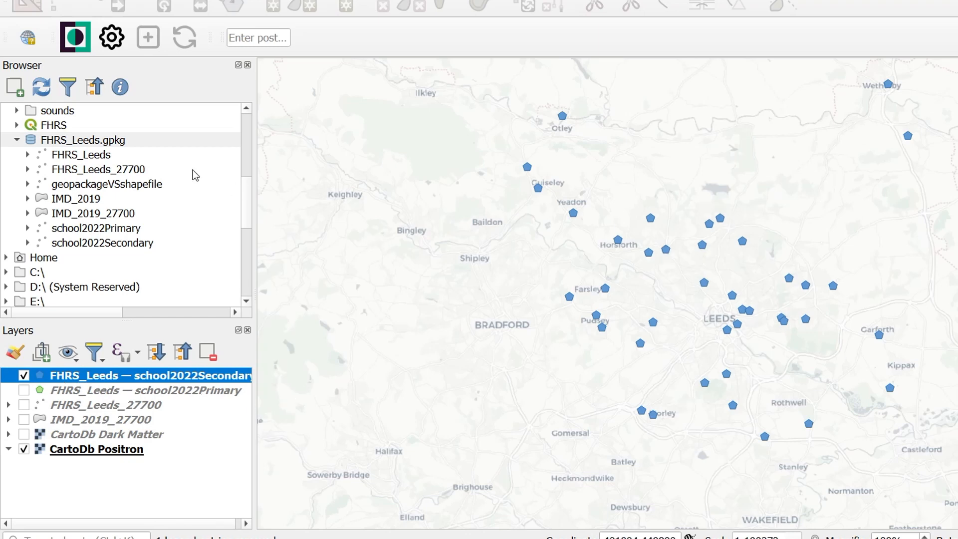
left_click(81, 140)
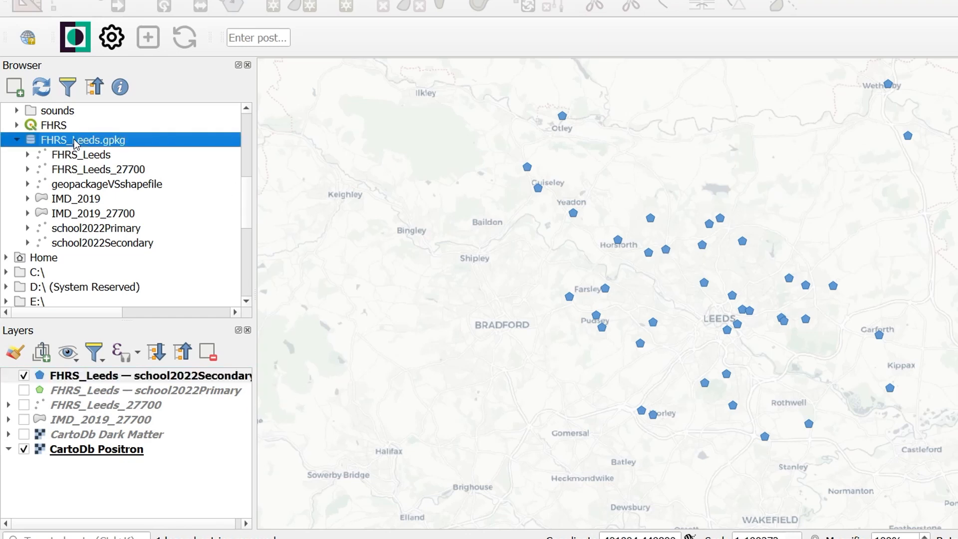
Run SELECT * FROM school2022Secondary on FHRS_Leeds.gpkg, fetching all 44 school records.
right_click(83, 139)
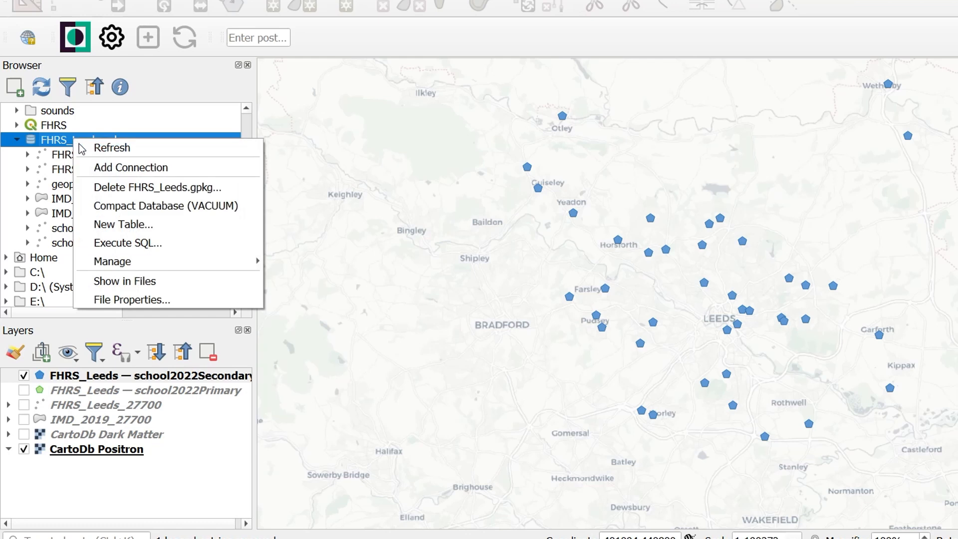
left_click(128, 242)
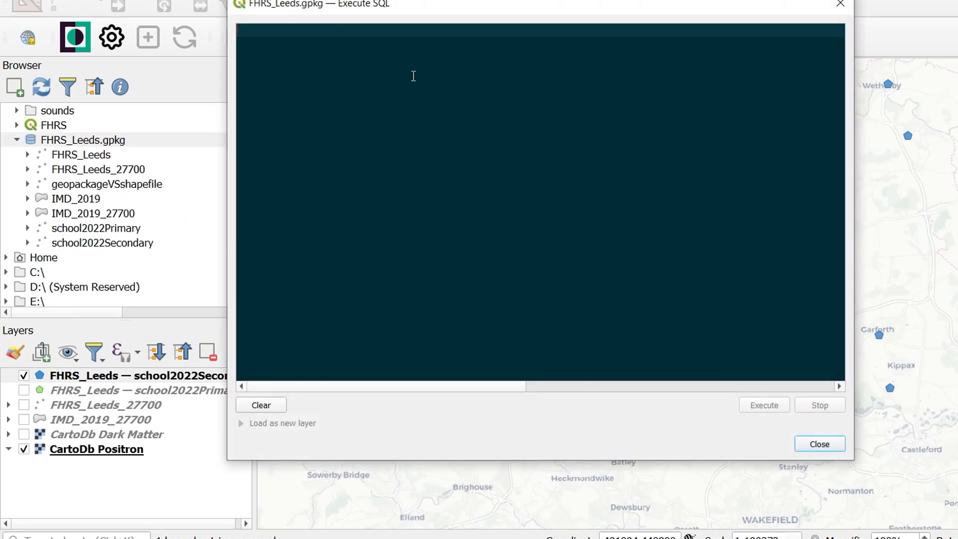
type("SELECT")
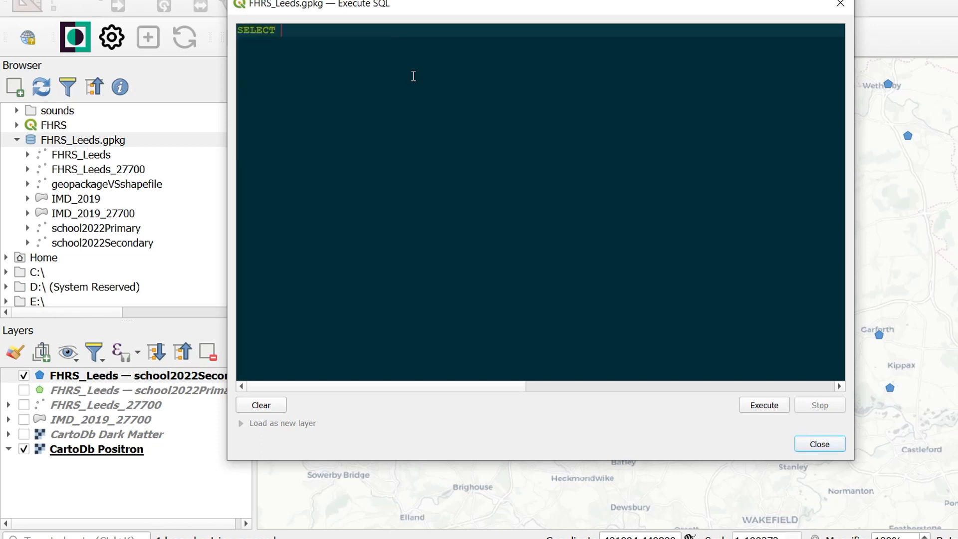
type("*")
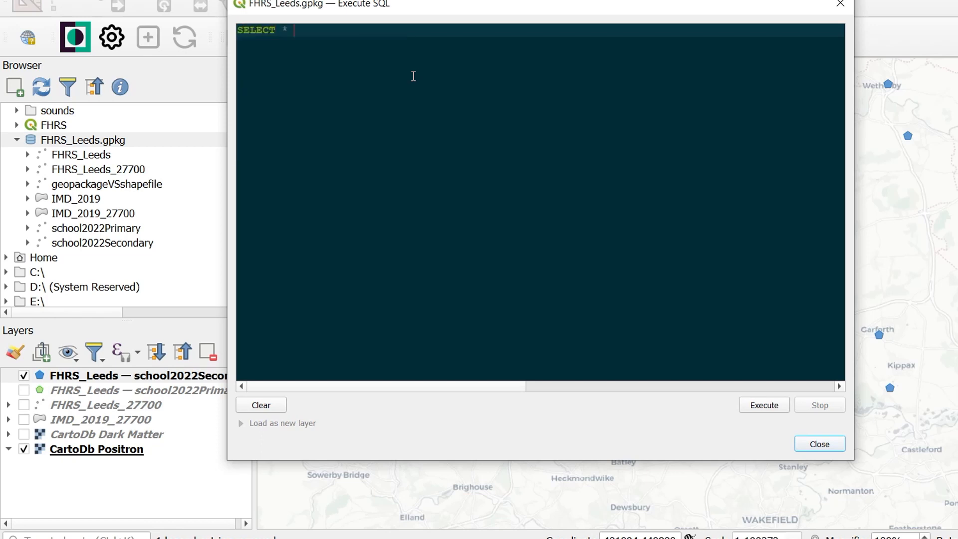
type("FROM")
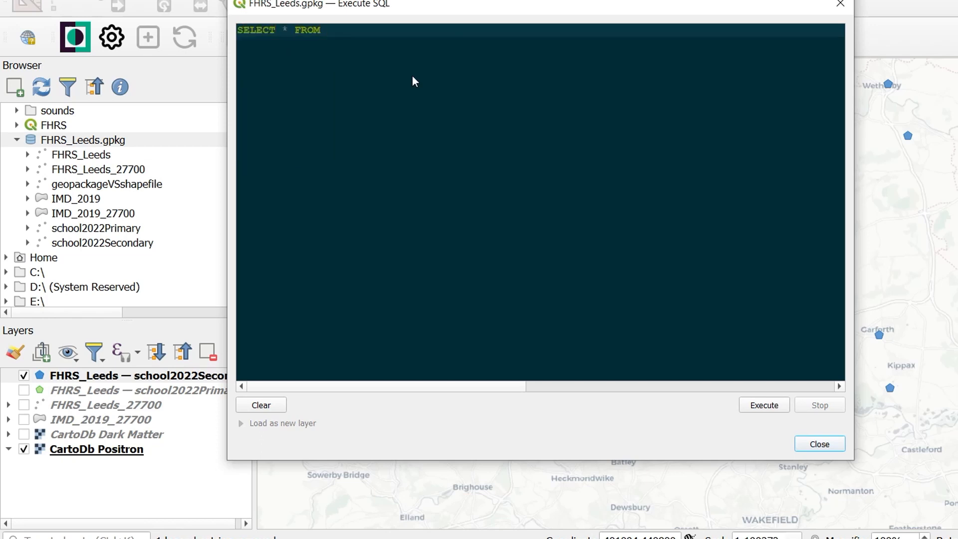
type("scho")
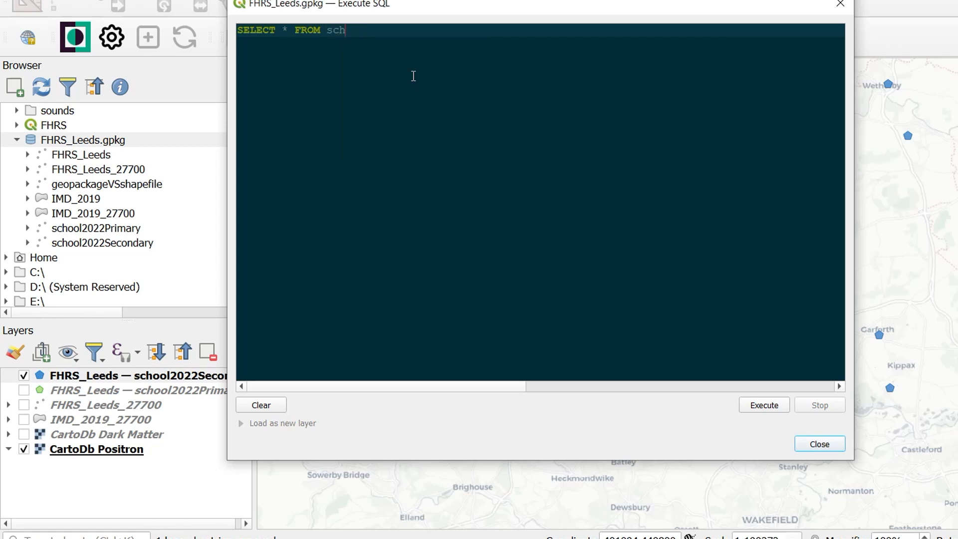
type("oo")
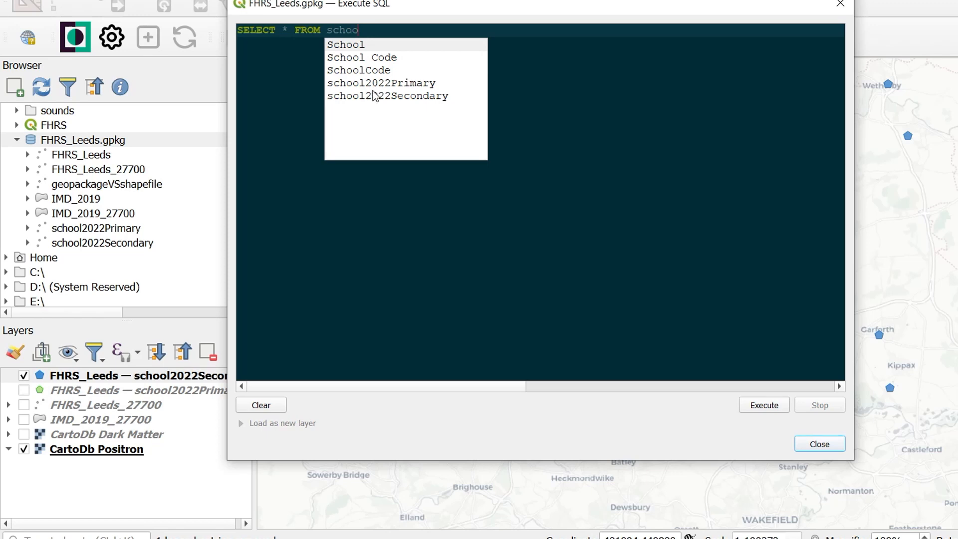
left_click(387, 95)
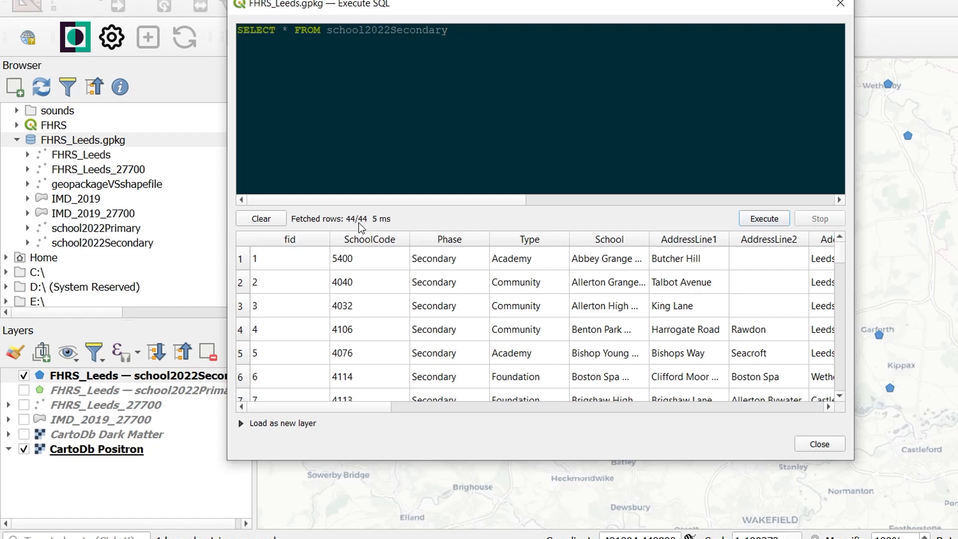
mouse_move(327, 412)
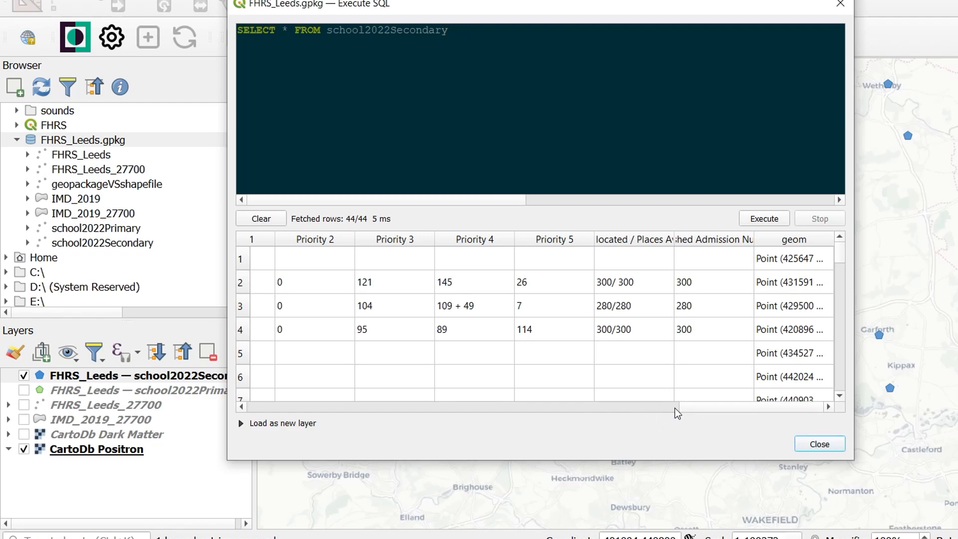
scroll("left", 3)
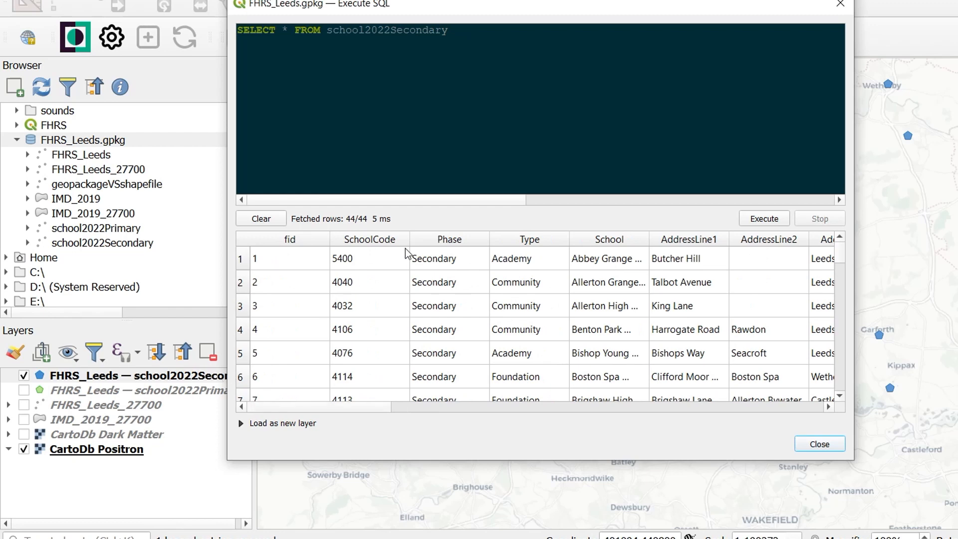
mouse_move(375, 265)
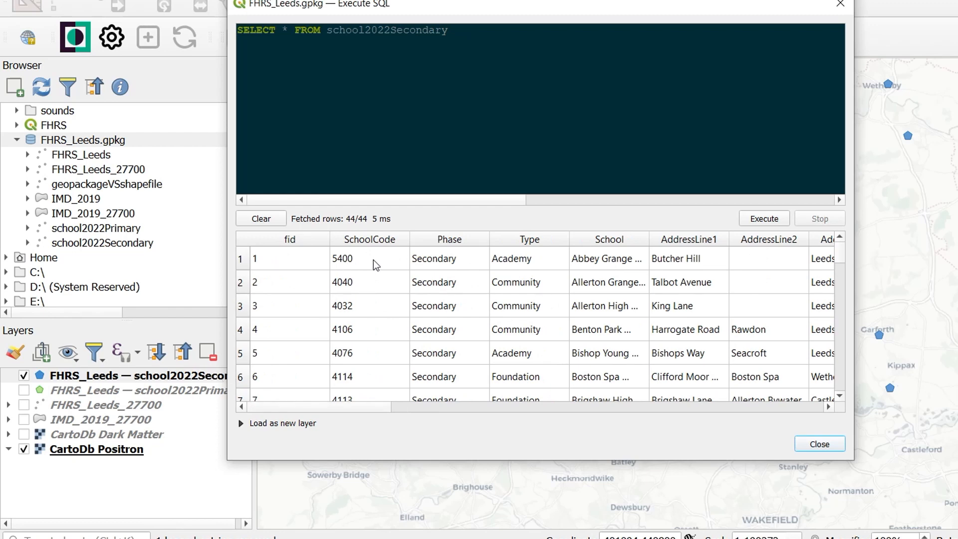
mouse_move(293, 31)
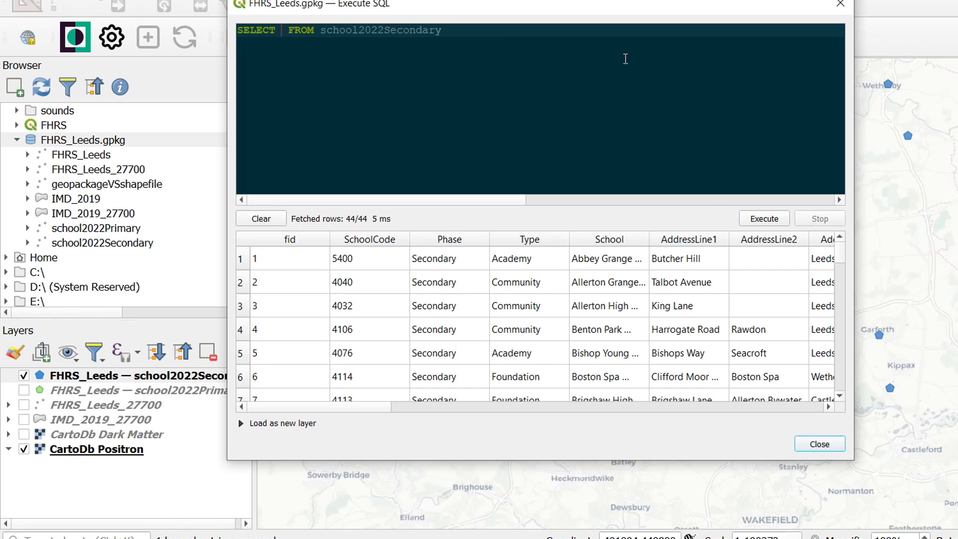
Run a query selecting ST_Buffer(school2022Secondary.geom, 400) from school2022Secondary.
type("ST_Buf")
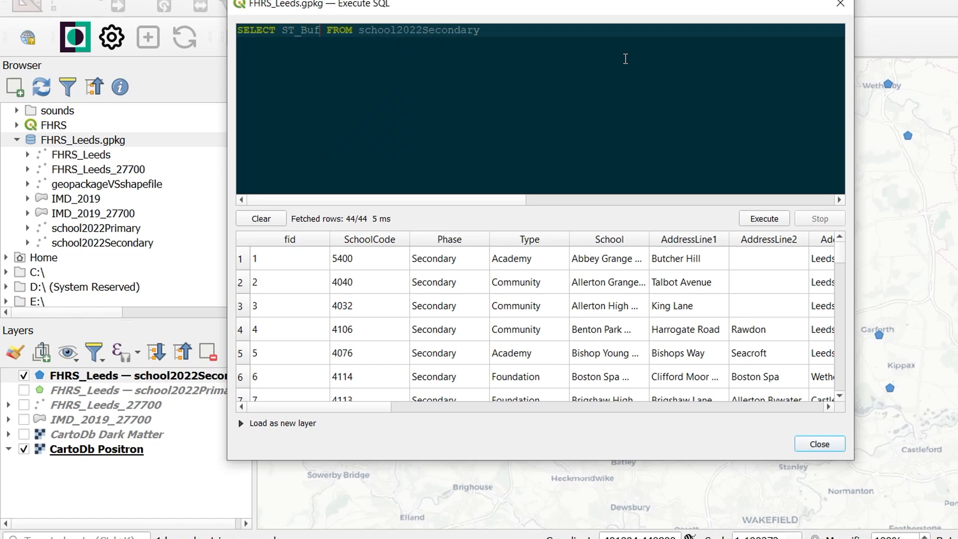
type("fer(")
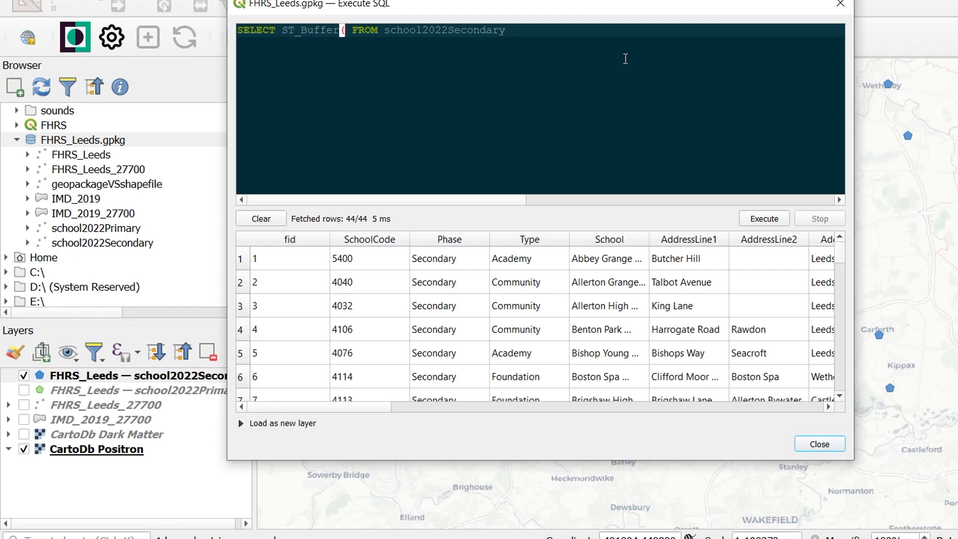
type("school2022Secondary.geom,")
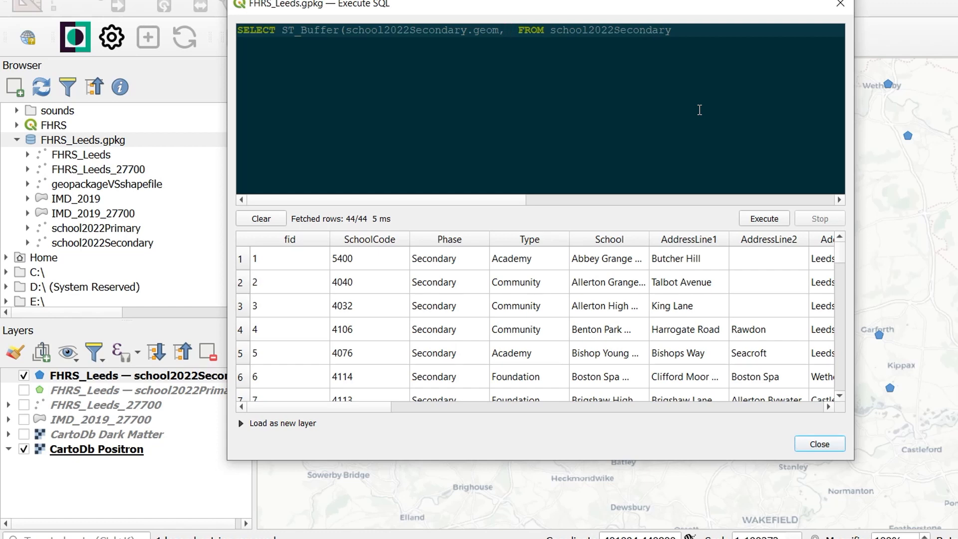
type("400)")
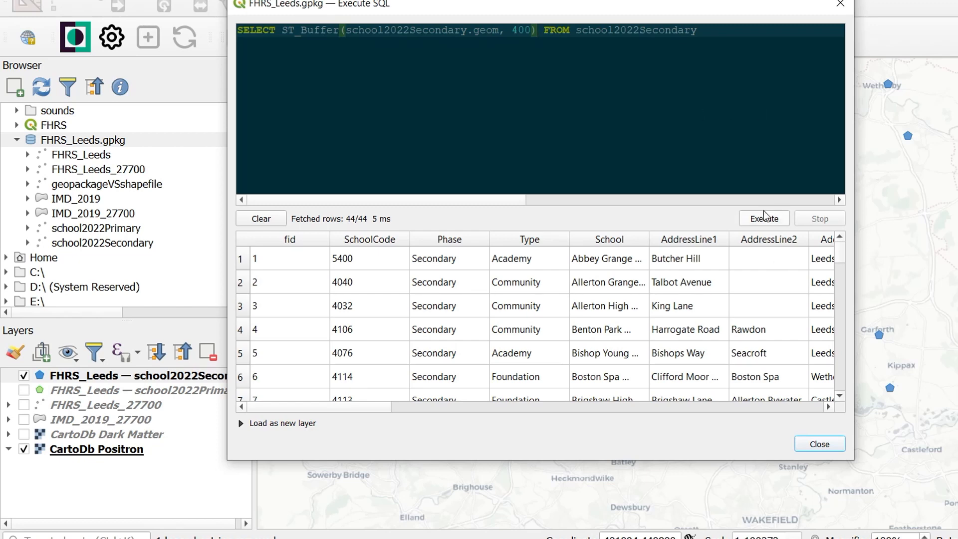
left_click(763, 219)
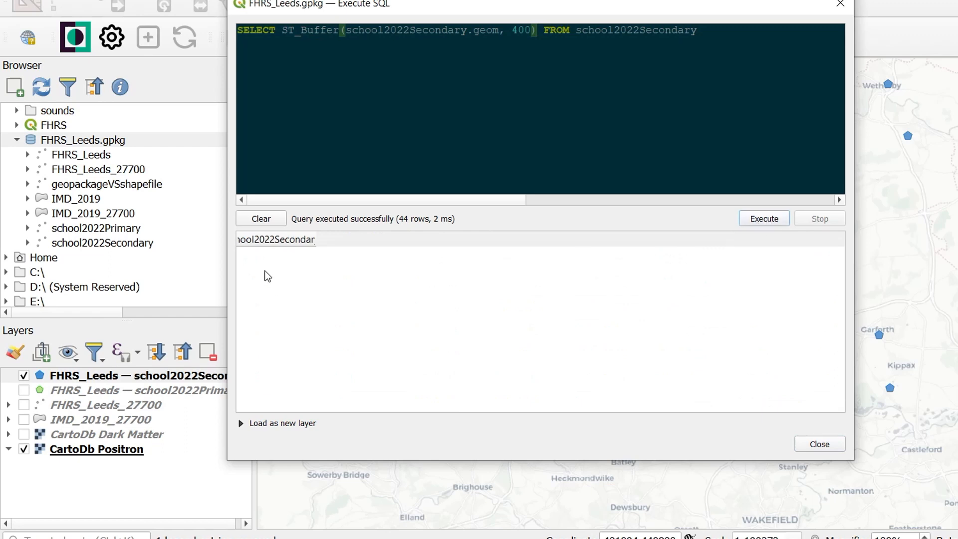
mouse_move(317, 245)
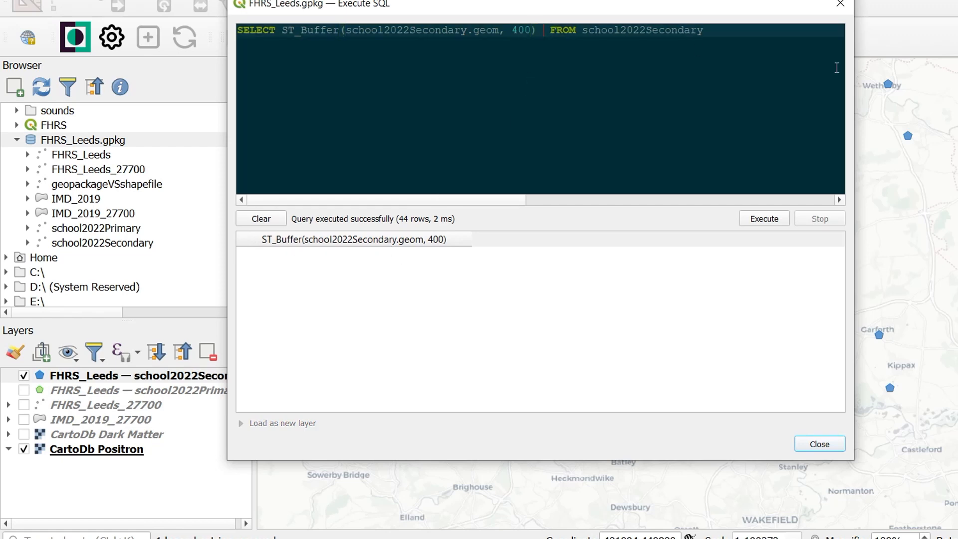
Alias the buffer as geom and rerun, returning 44 buffered geometry rows.
type("As")
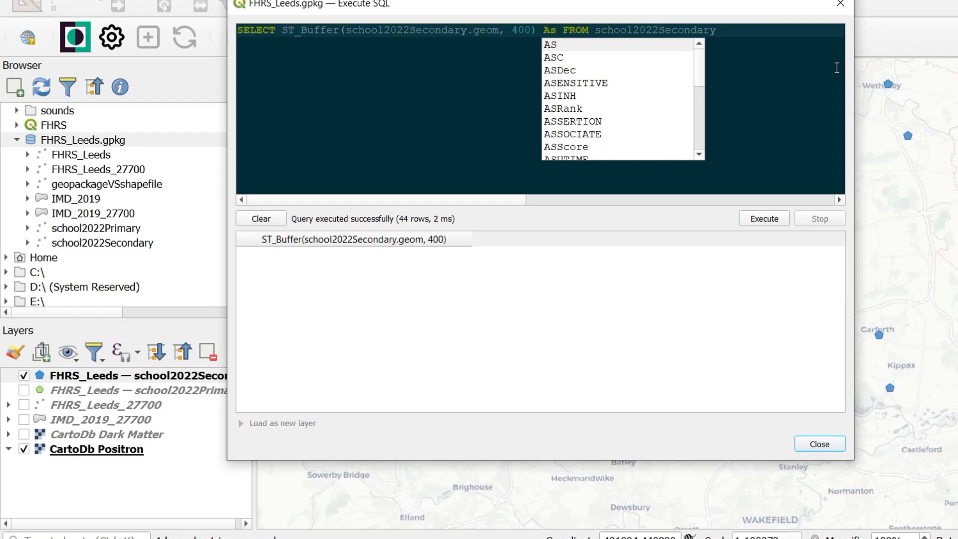
type("g")
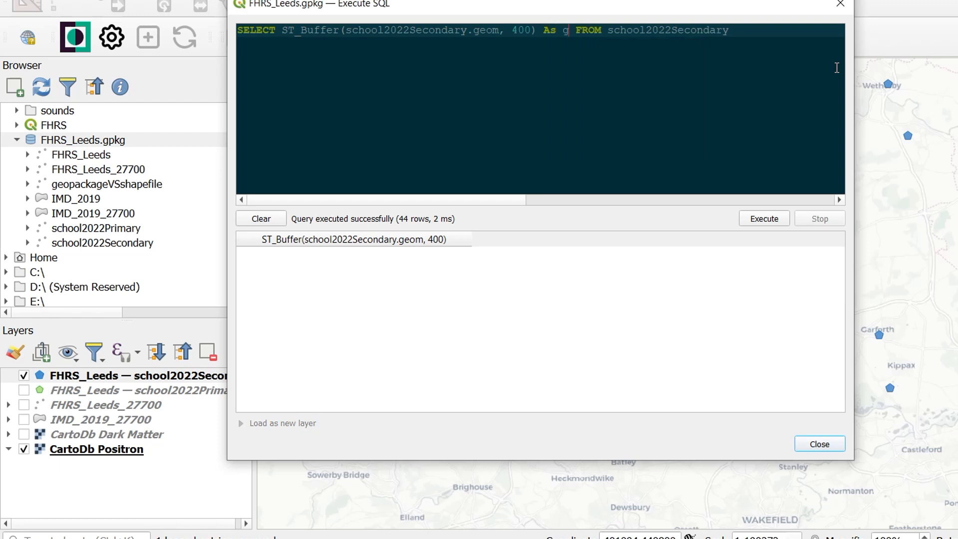
type("eom")
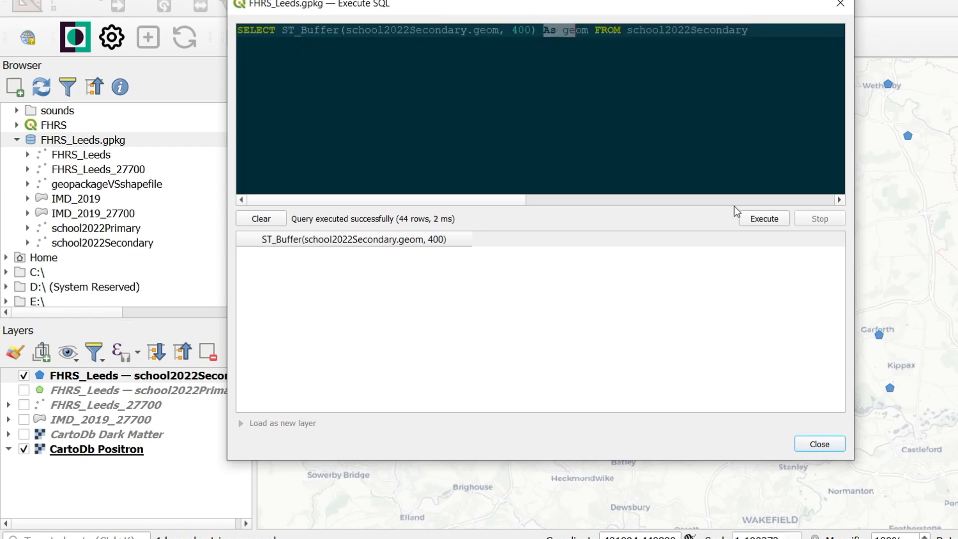
left_click(763, 219)
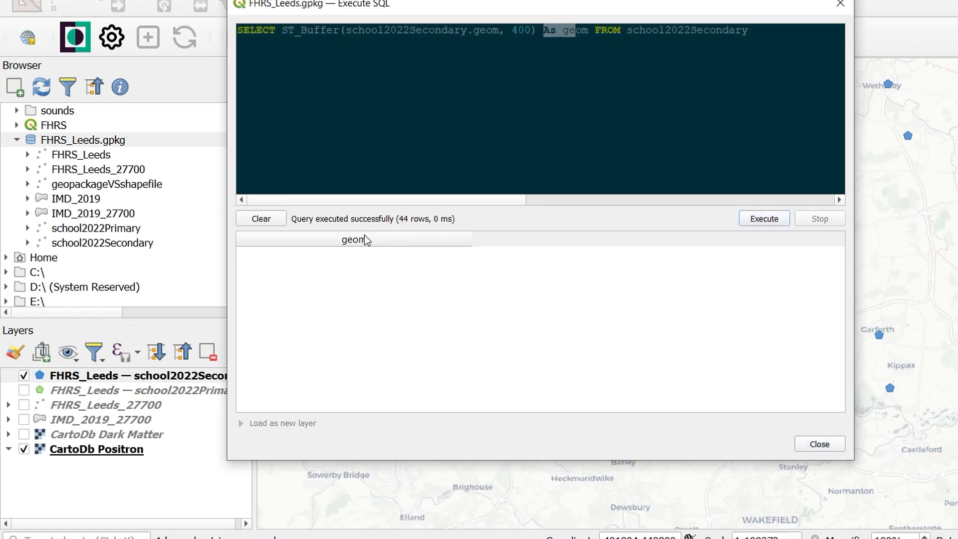
mouse_move(472, 236)
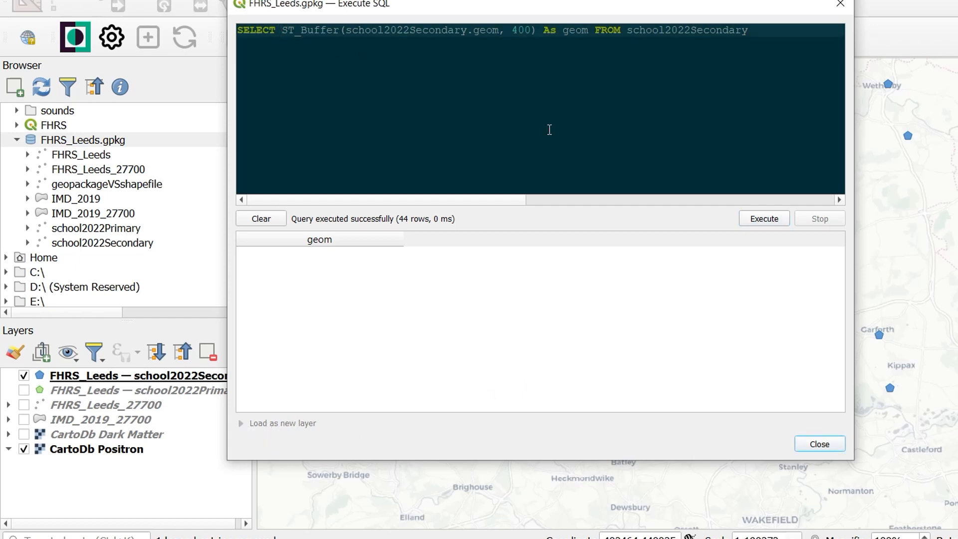
Add school2022Secondary.SchoolCode to the SELECT and rerun, listing 44 codes with polygons.
type("school2022Secondary")
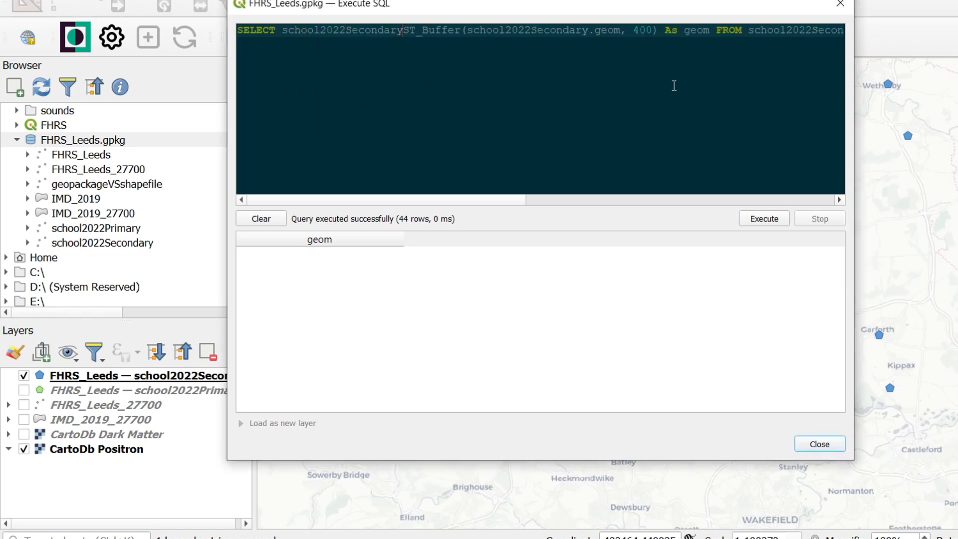
type(".")
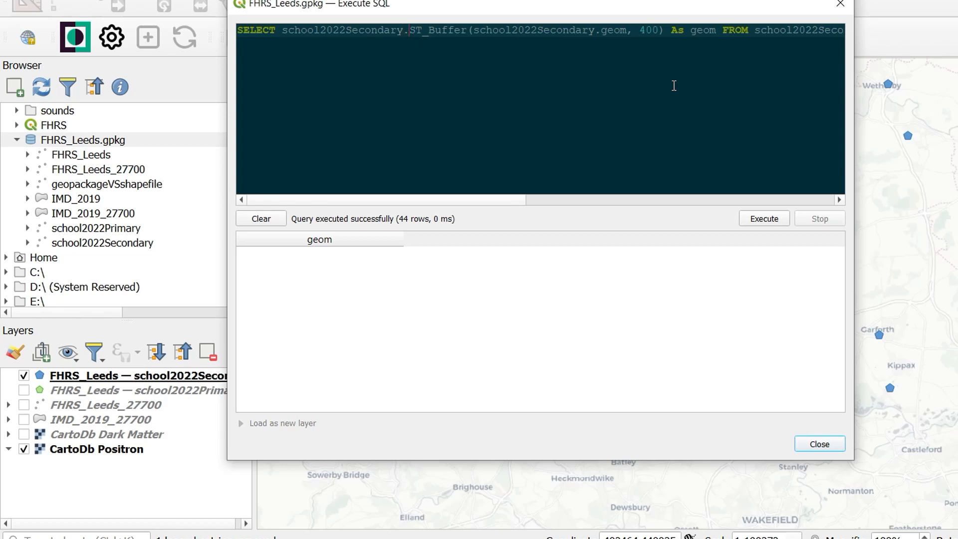
type("School")
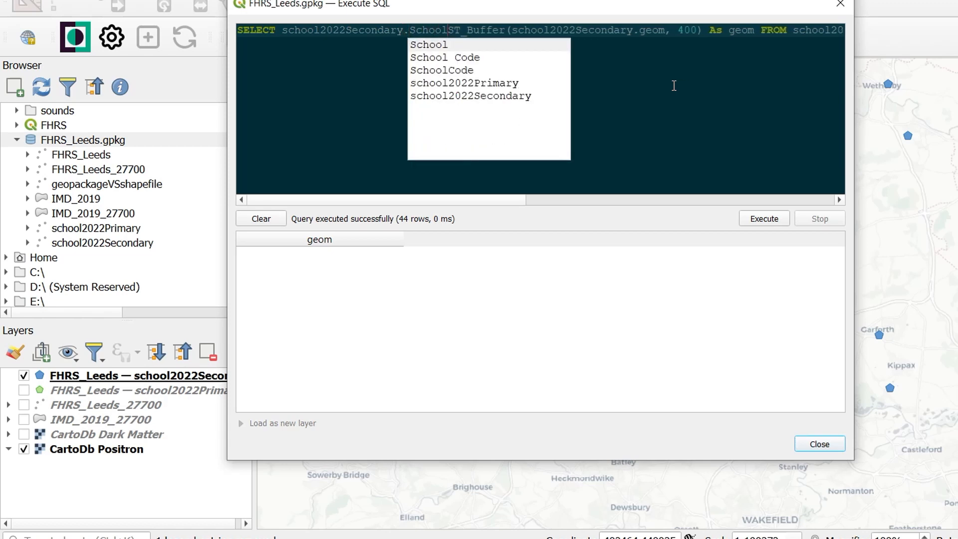
left_click(441, 70)
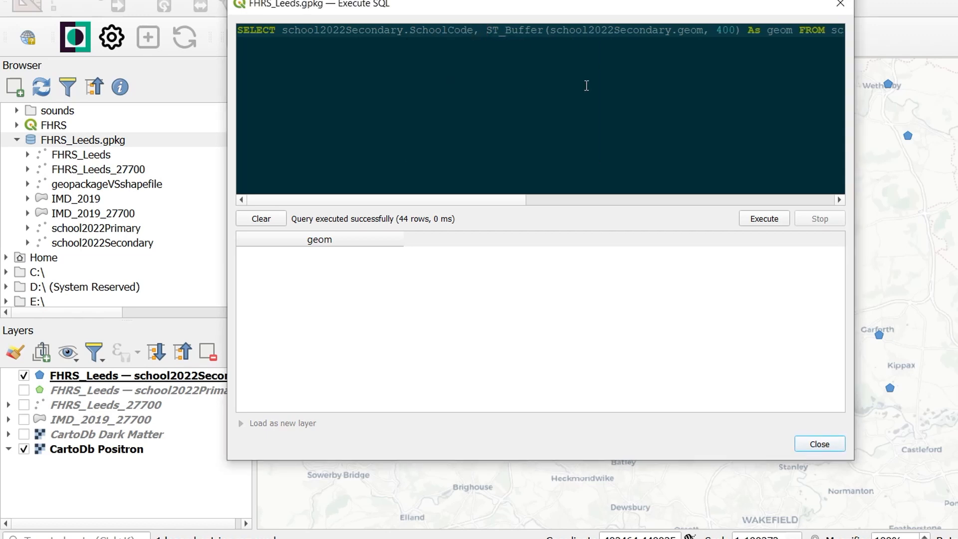
left_click(763, 219)
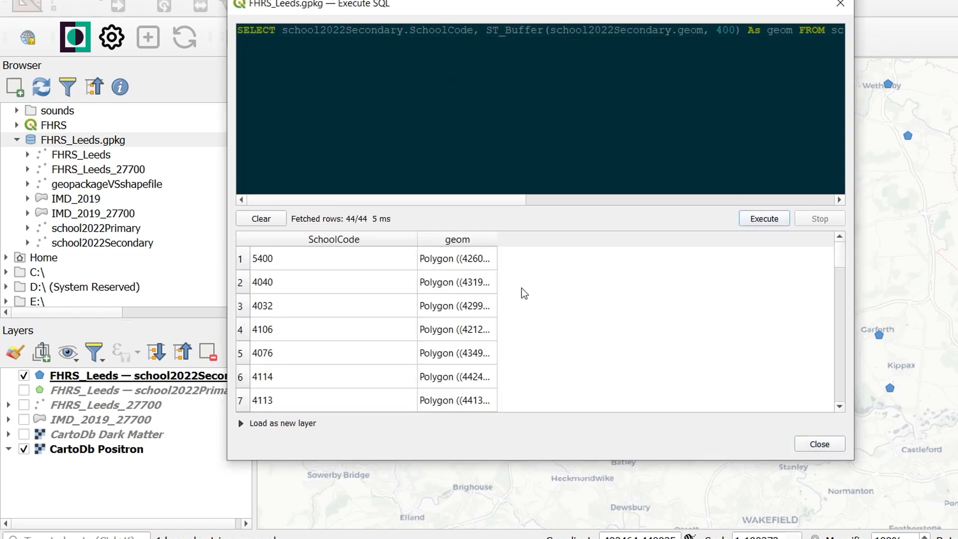
mouse_move(446, 246)
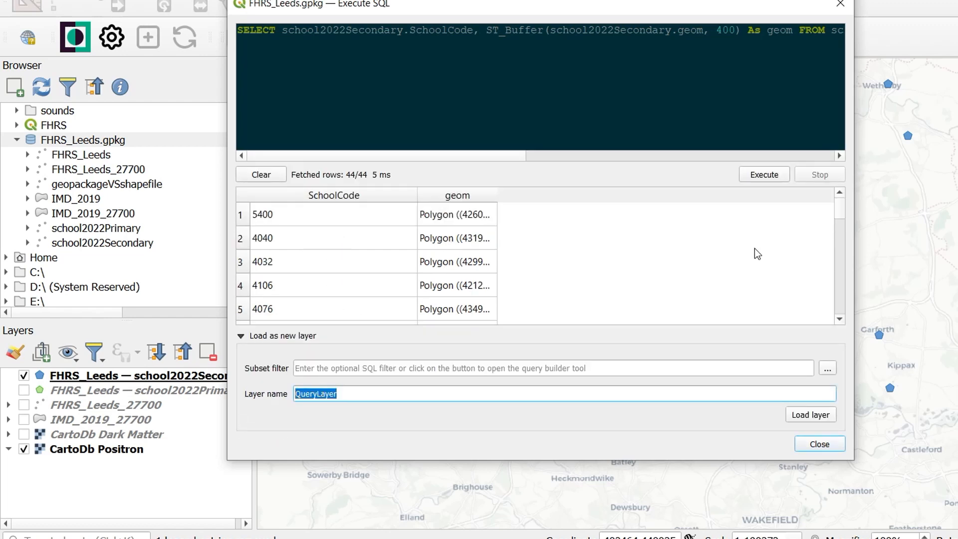
Load the results as a new layer named schoolBuffer400 and close the query window.
type("schoolBu")
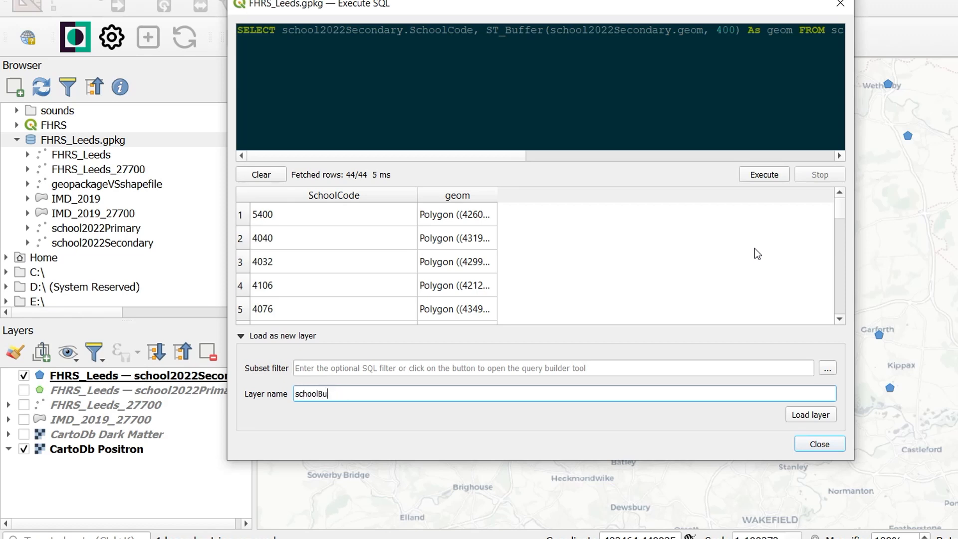
type("ffer400")
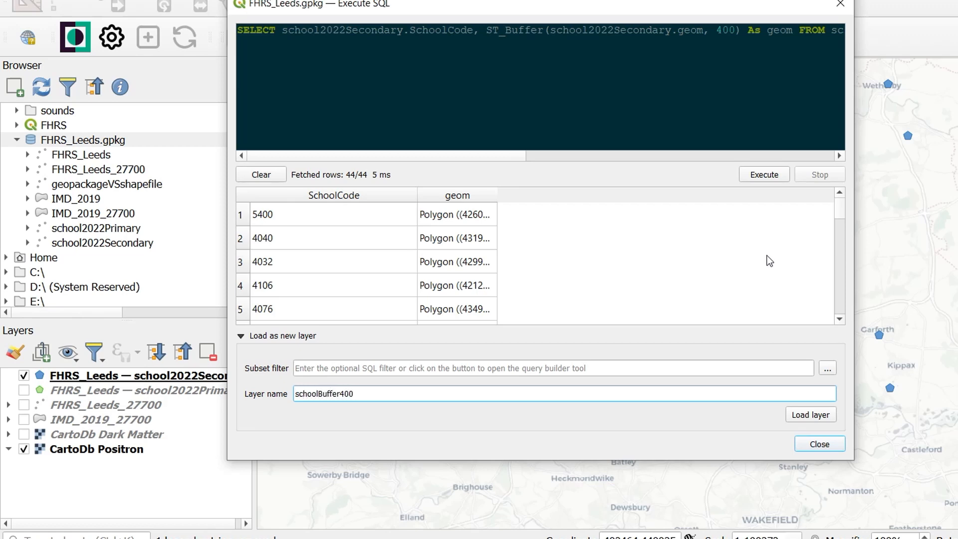
left_click(810, 414)
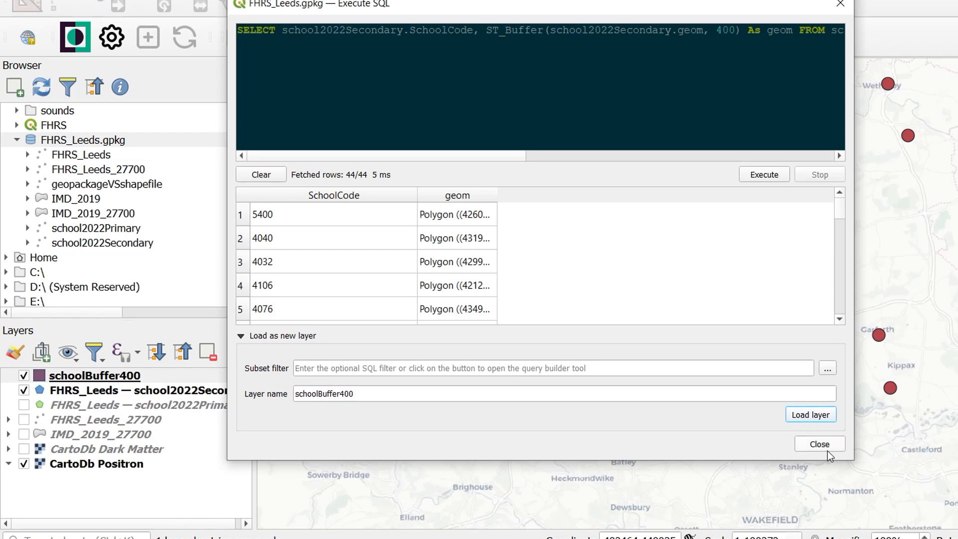
left_click(819, 443)
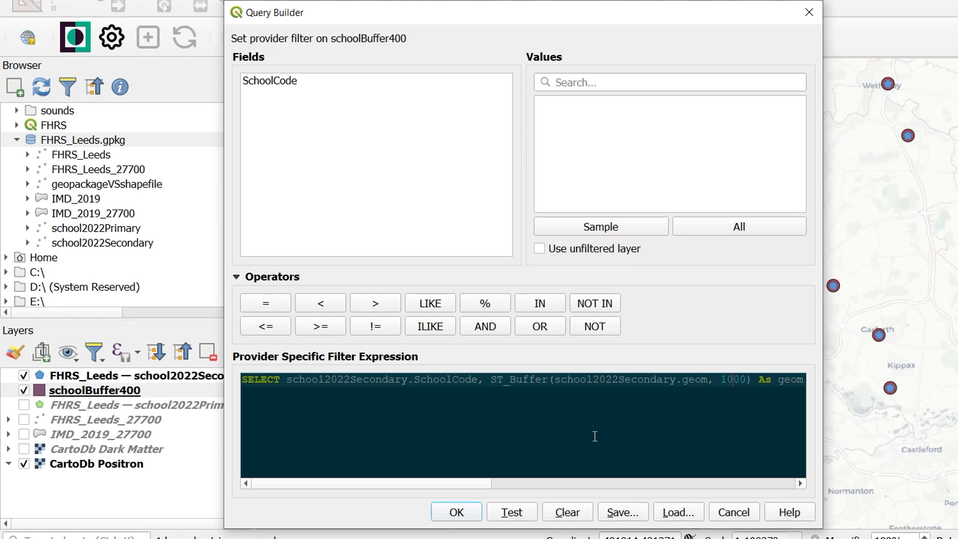
Apply the layer filter with buffer distance 1000 instead of 400, drawing larger circles.
left_click(456, 511)
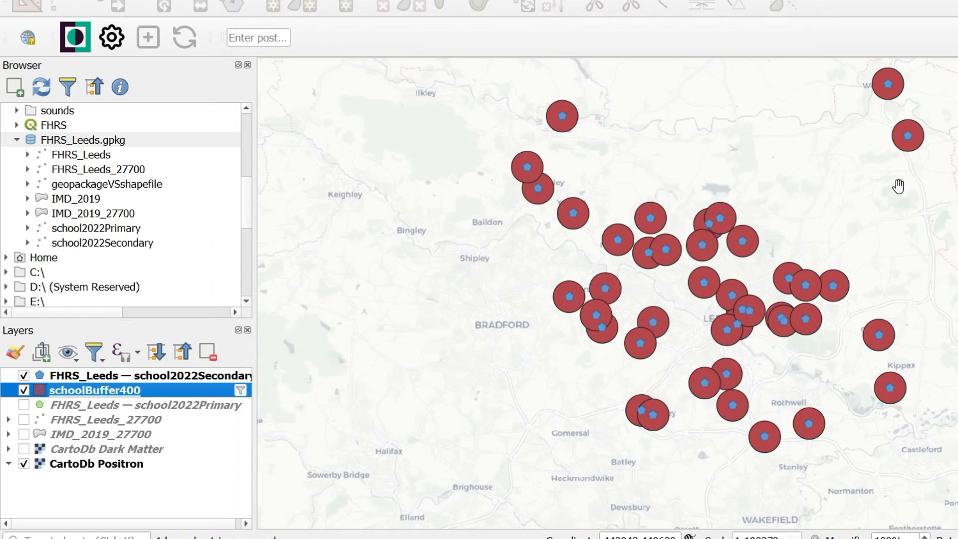
mouse_move(699, 334)
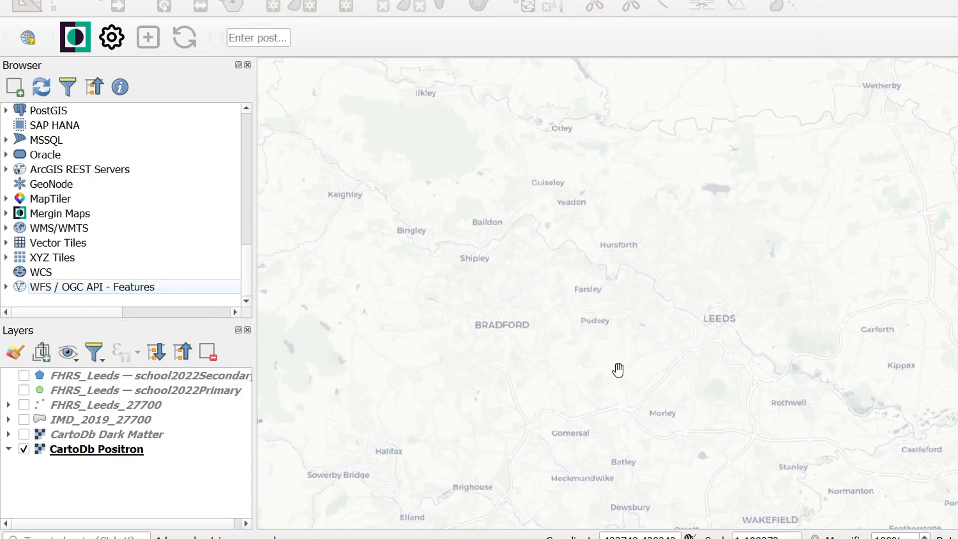
Start Execute SQL on the FHRS_Leeds.gpkg database from the Browser panel.
scroll("up", 3)
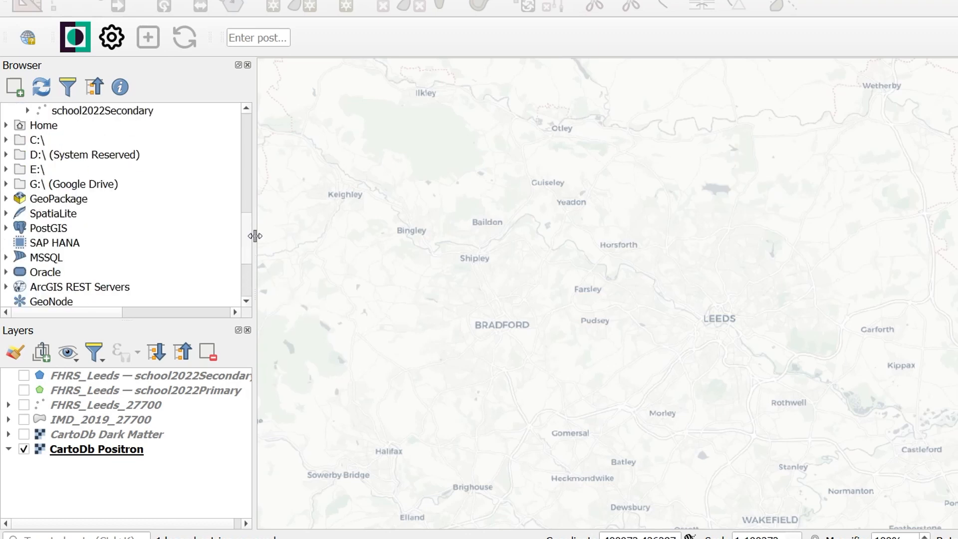
left_click(83, 198)
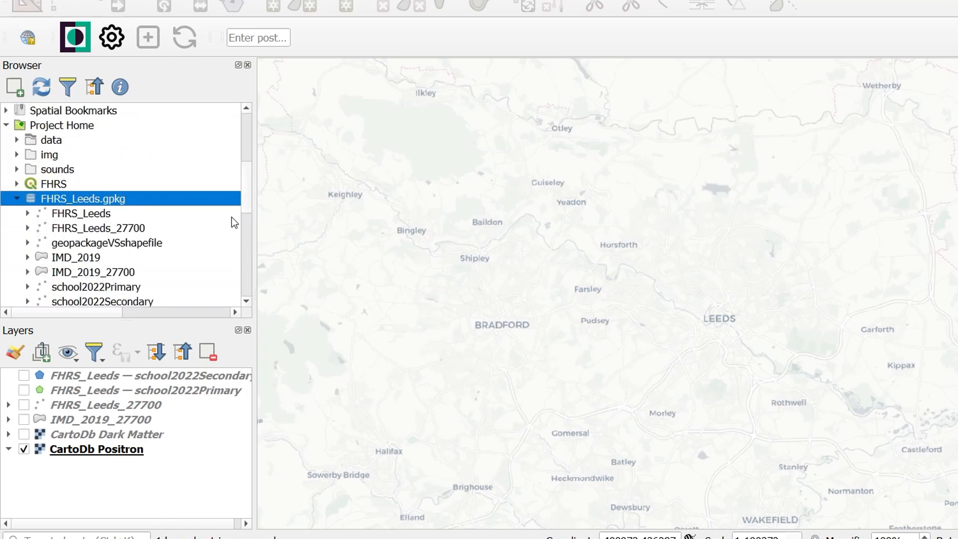
mouse_move(80, 214)
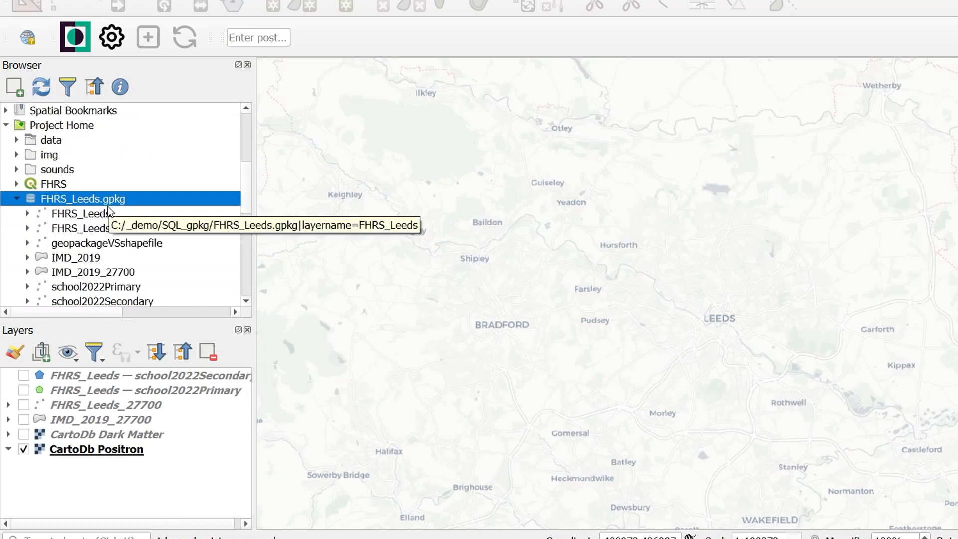
mouse_move(98, 199)
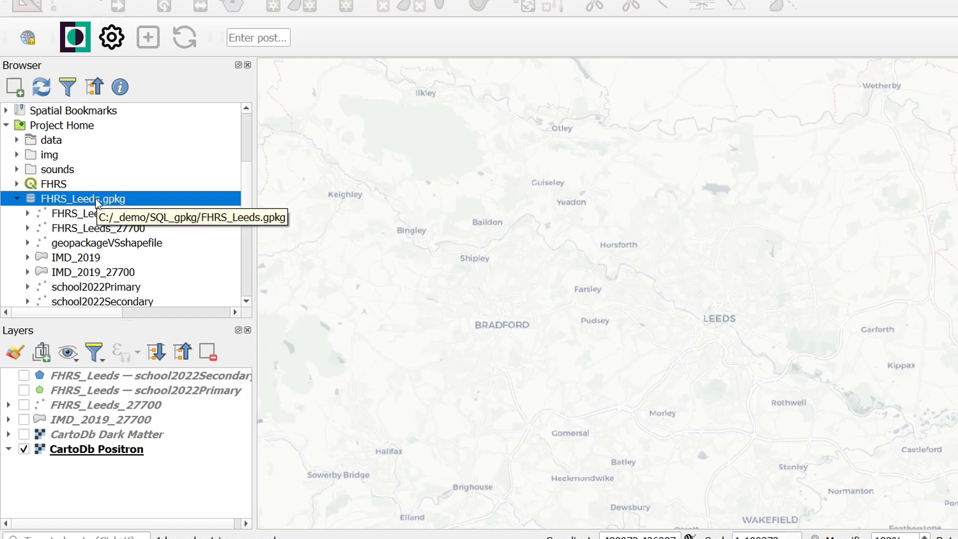
right_click(82, 198)
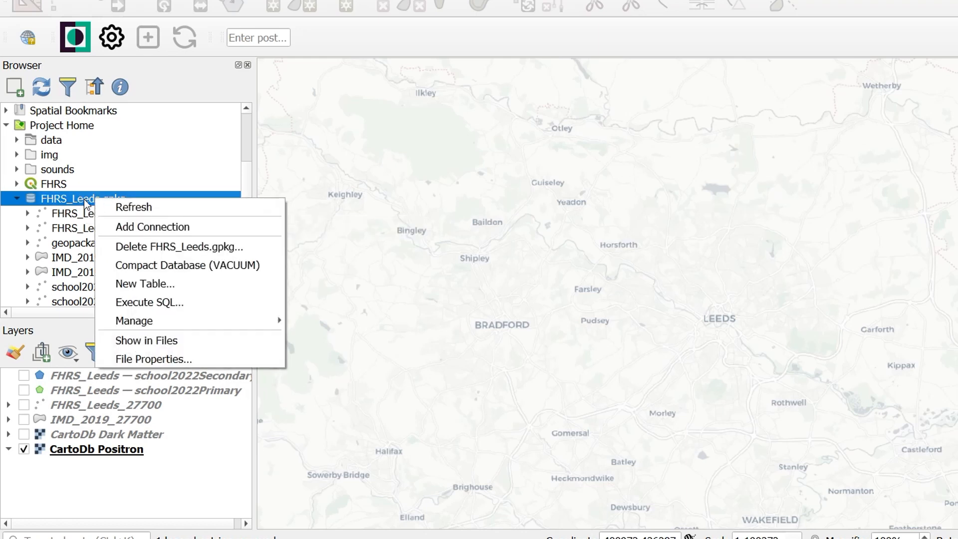
mouse_move(150, 302)
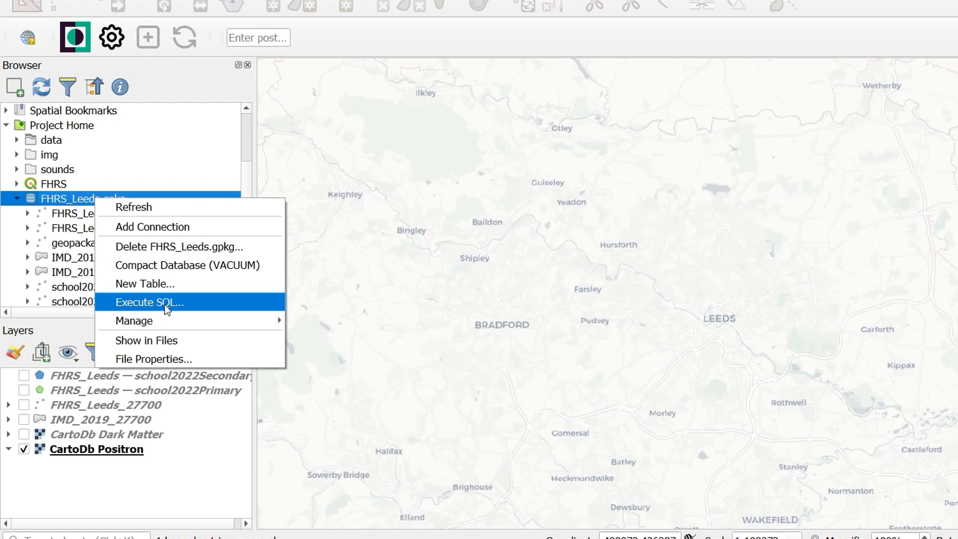
left_click(149, 301)
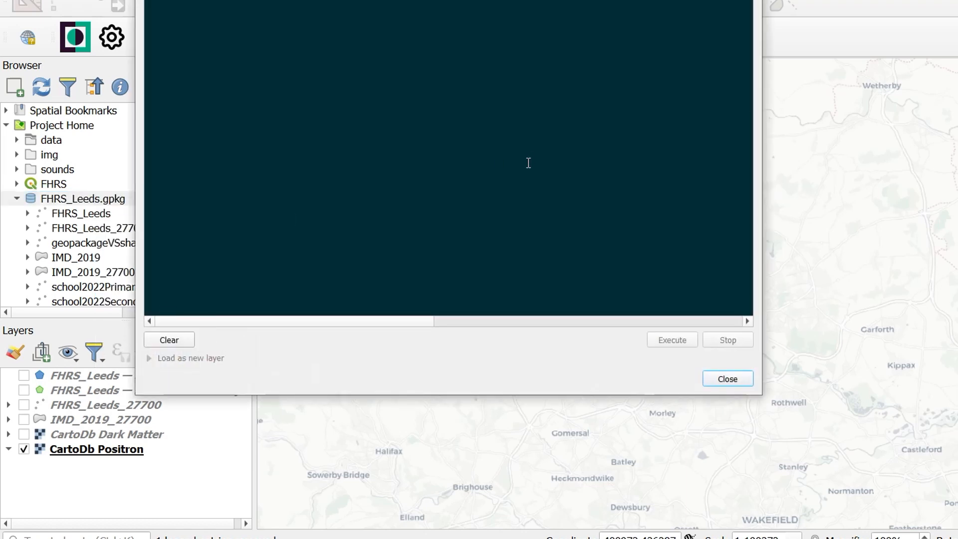
Scroll the SQL editor while writing the FHRS_Leeds query on school2022Secondary.
scroll("down", 3)
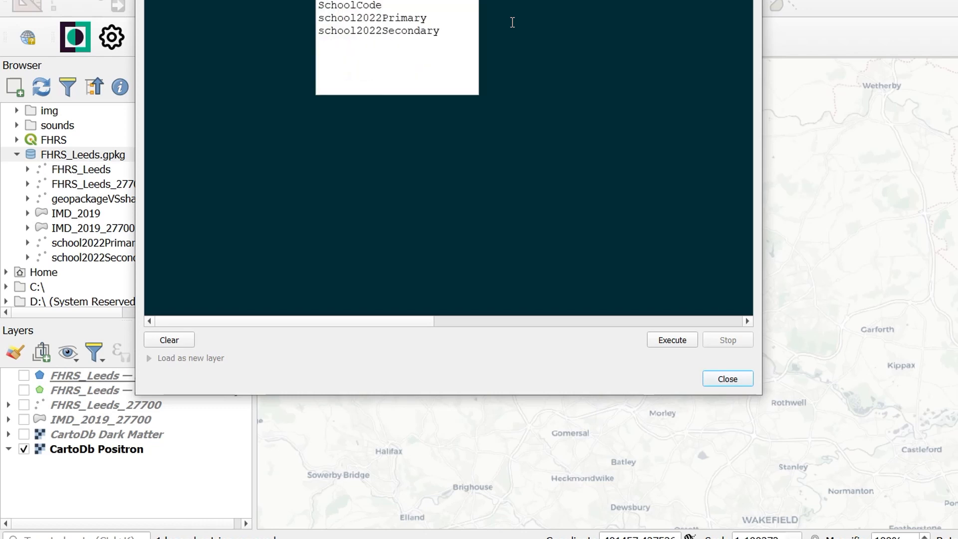
mouse_move(383, 39)
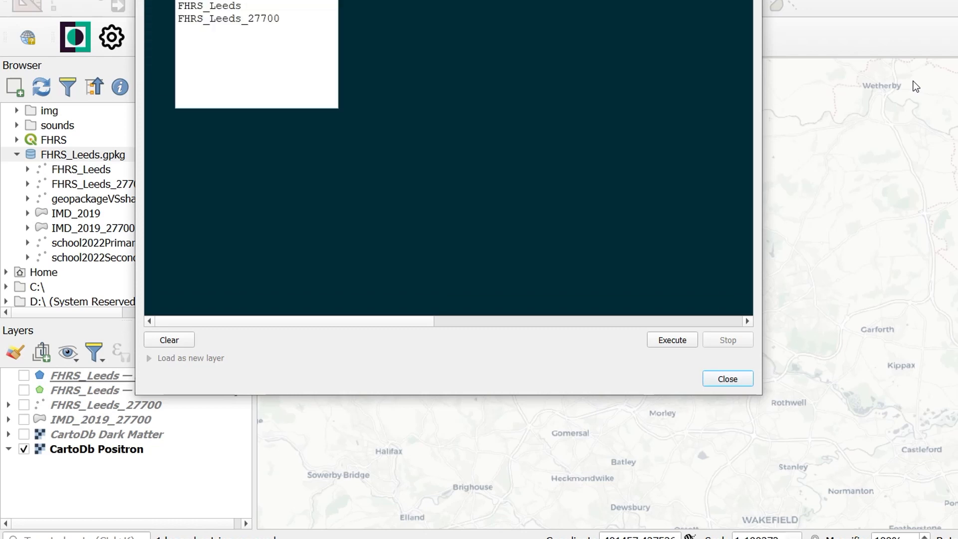
mouse_move(239, 31)
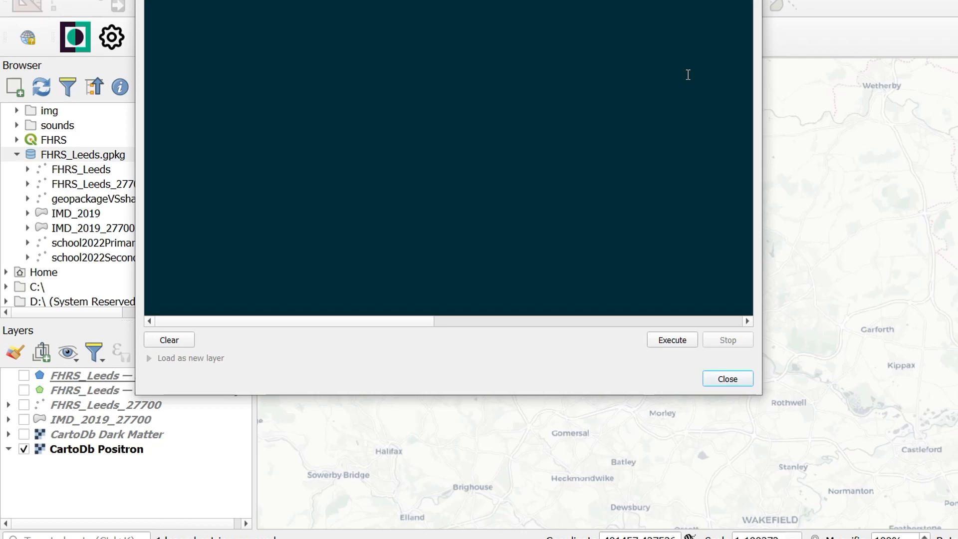
Execute the food business query, returning 467 rows, and review the result columns.
left_click(671, 339)
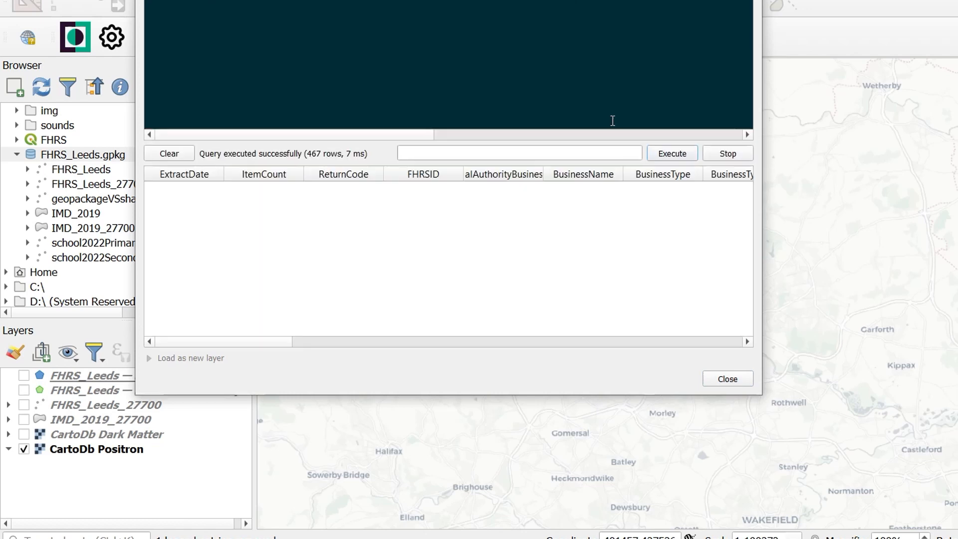
left_click(670, 154)
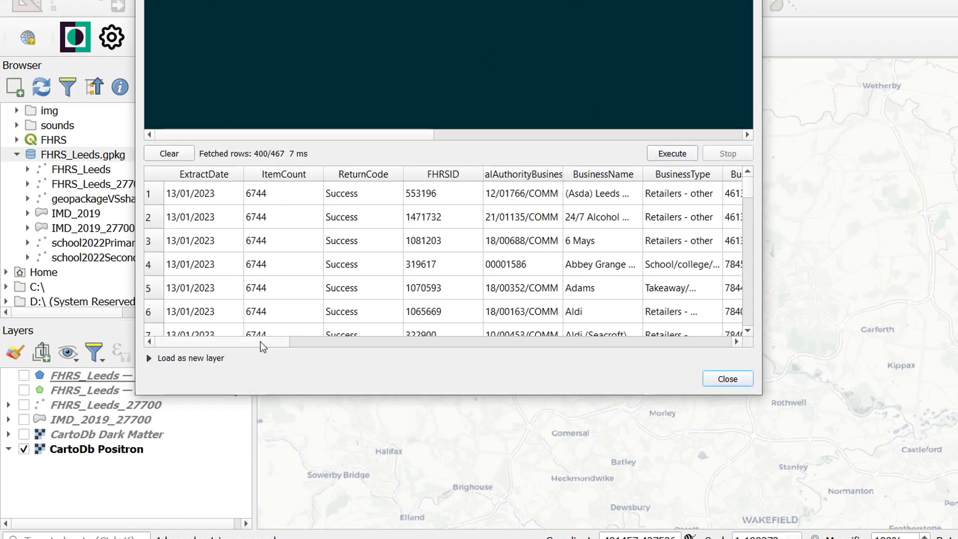
scroll("right", 3)
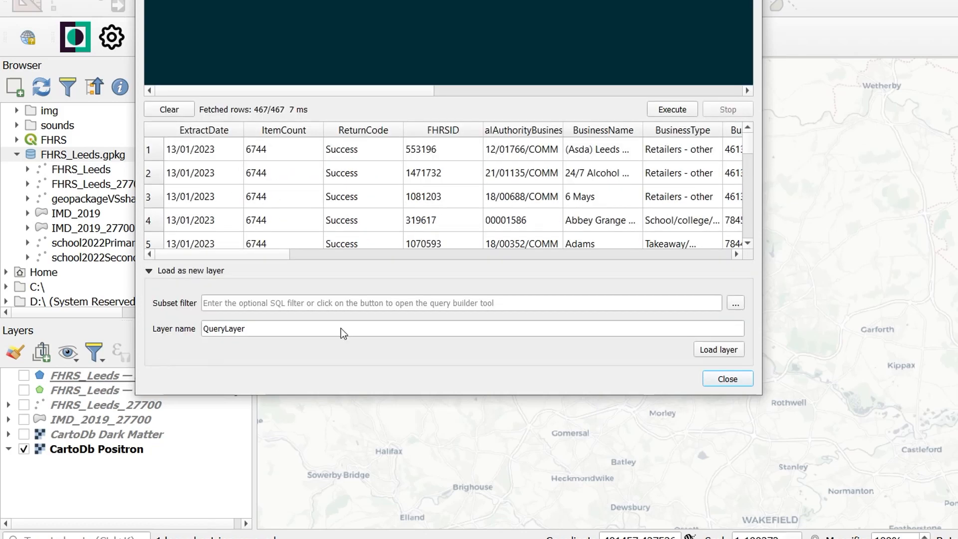
mouse_move(669, 359)
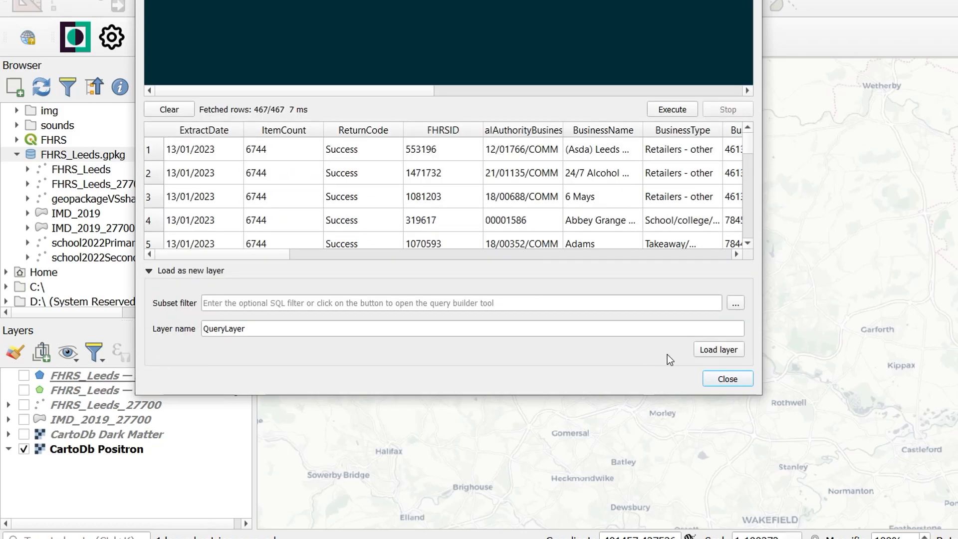
Load the results as QueryLayer and close the query window.
left_click(717, 349)
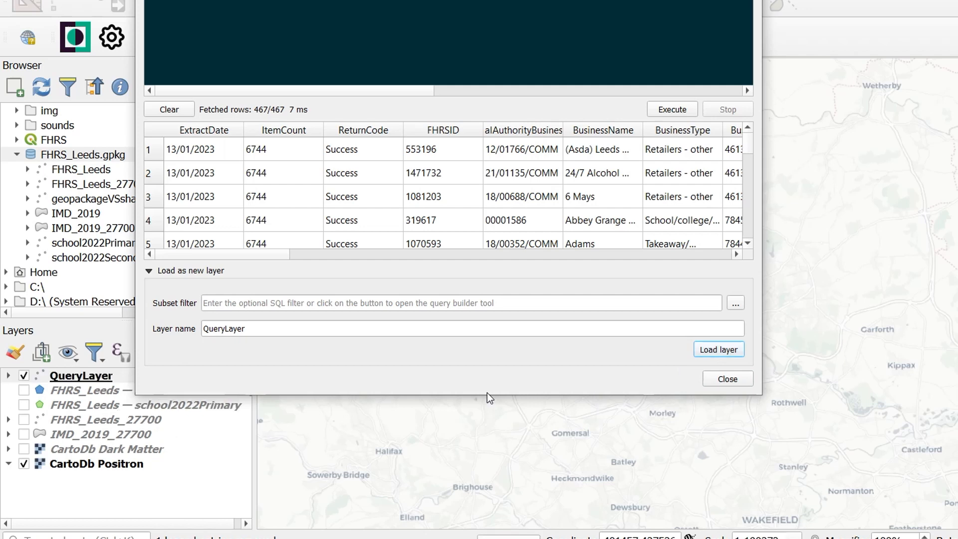
left_click(726, 378)
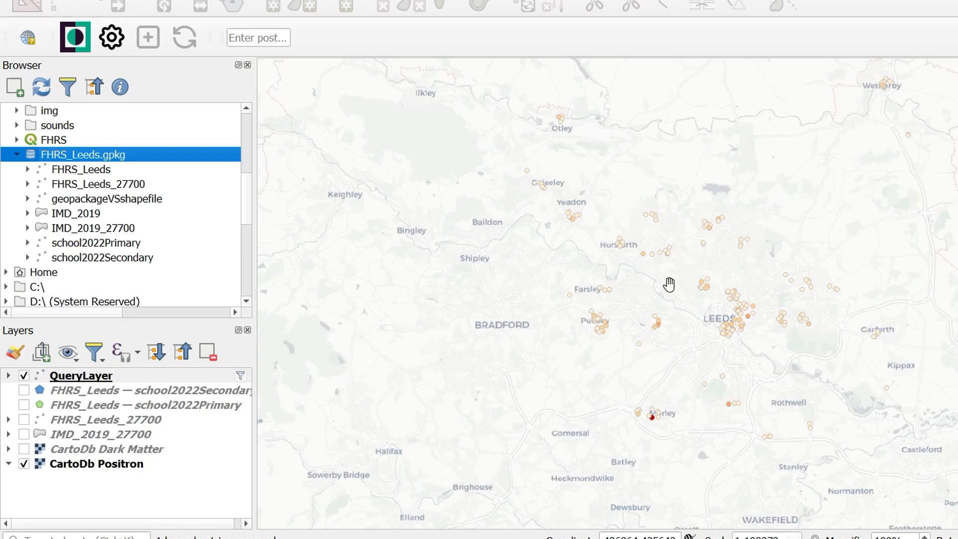
mouse_move(765, 359)
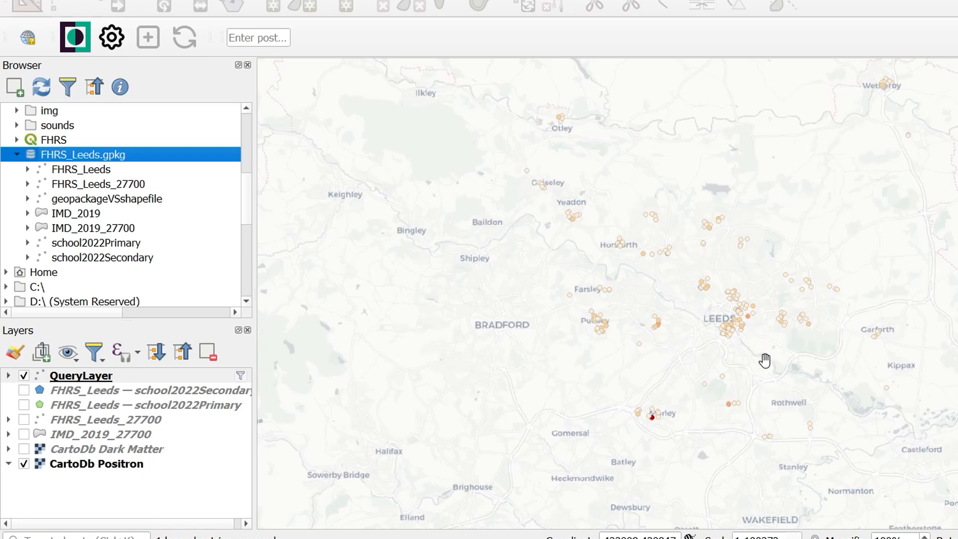
mouse_move(779, 388)
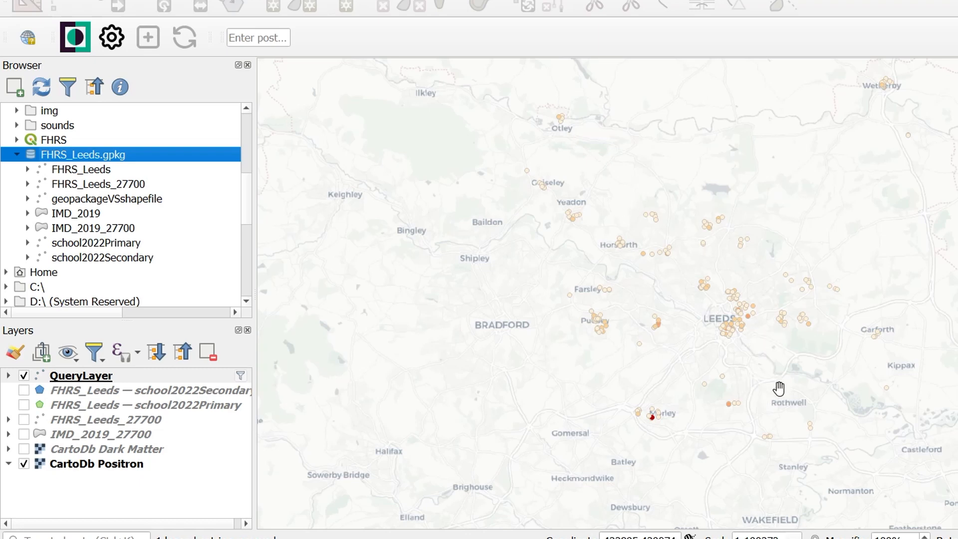
mouse_move(761, 388)
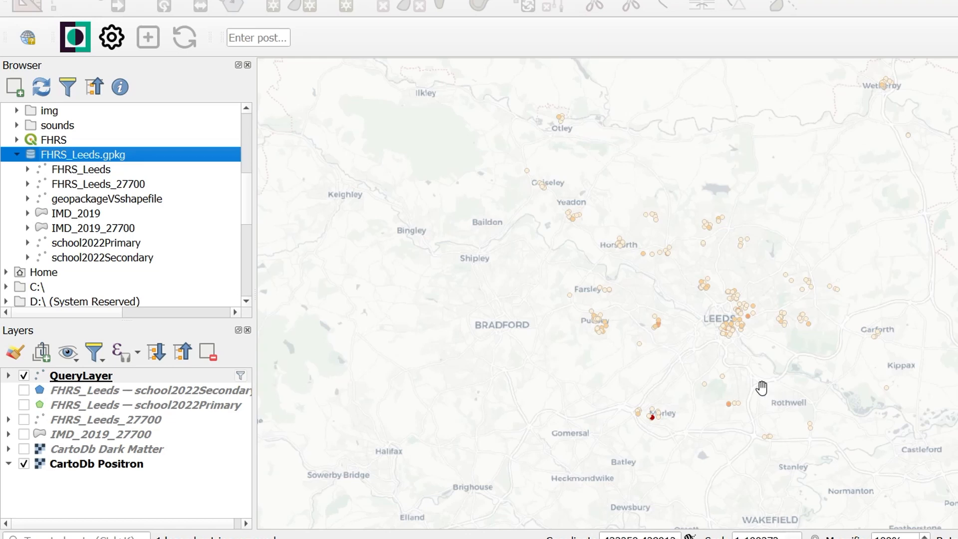
mouse_move(736, 408)
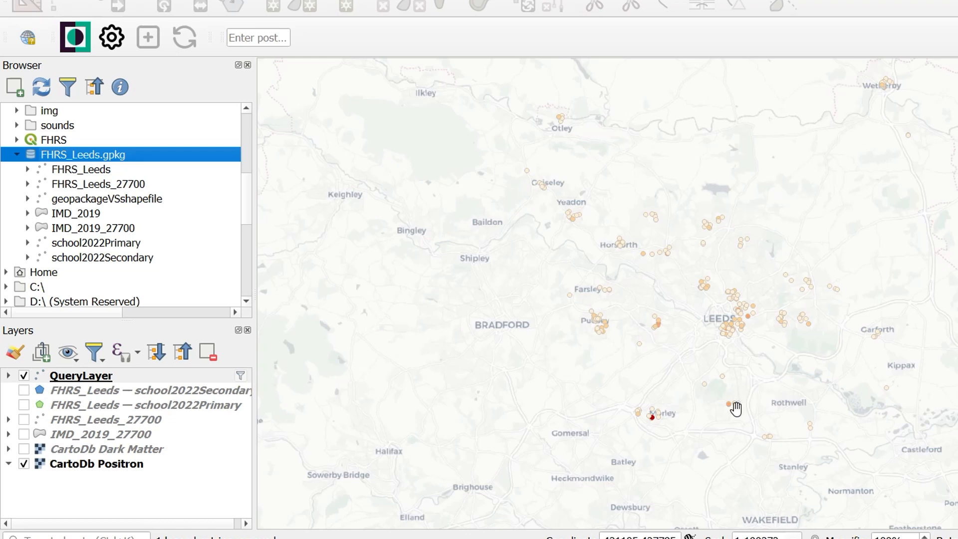
mouse_move(765, 416)
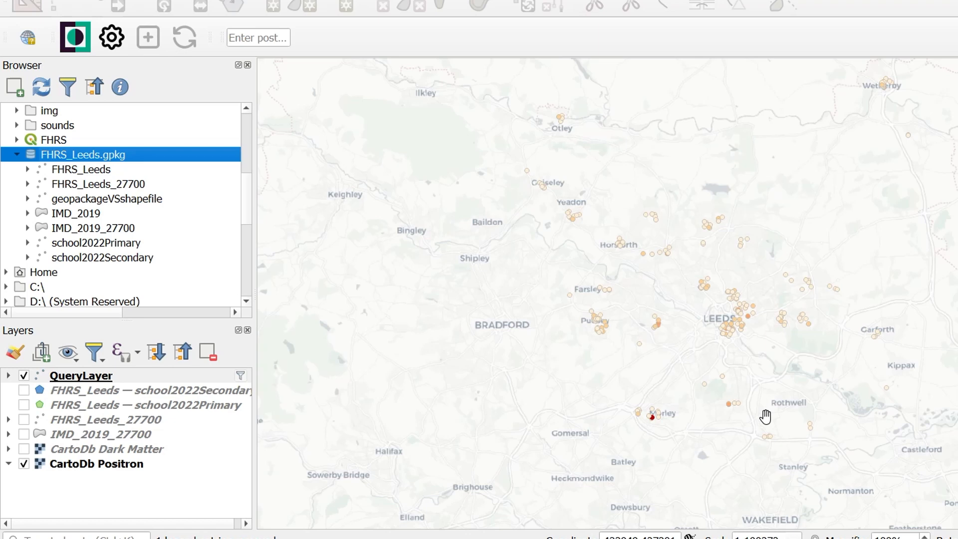